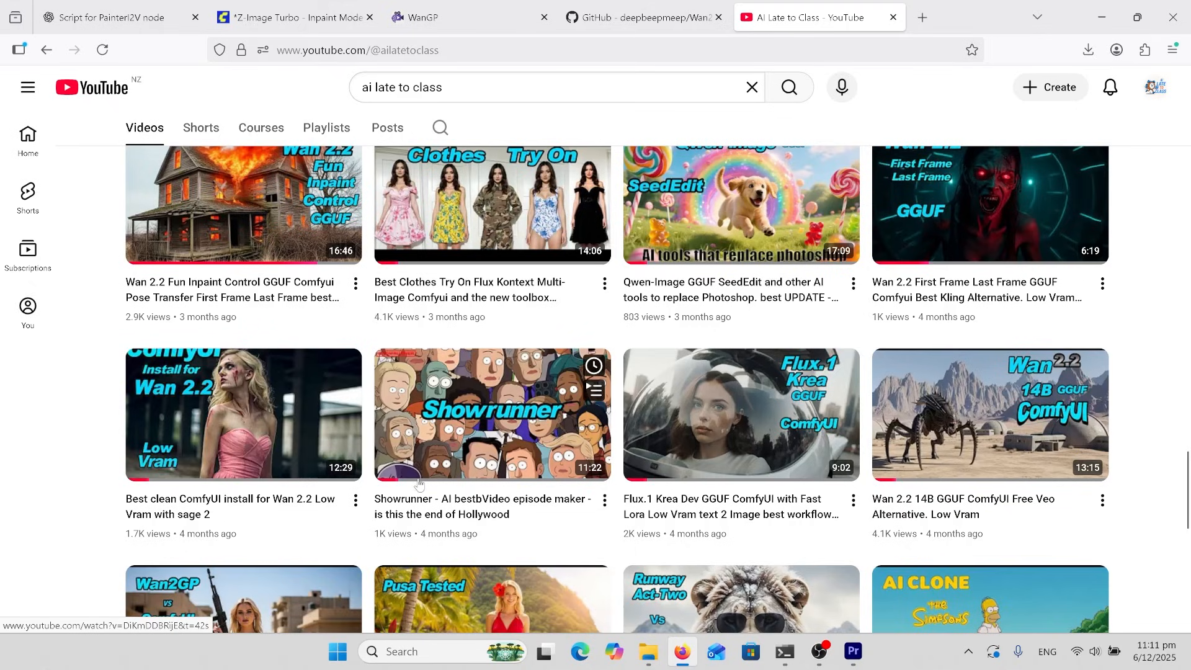
Browse down the channel's Videos tab to older uploads from about four months ago.
scroll(down, 3)
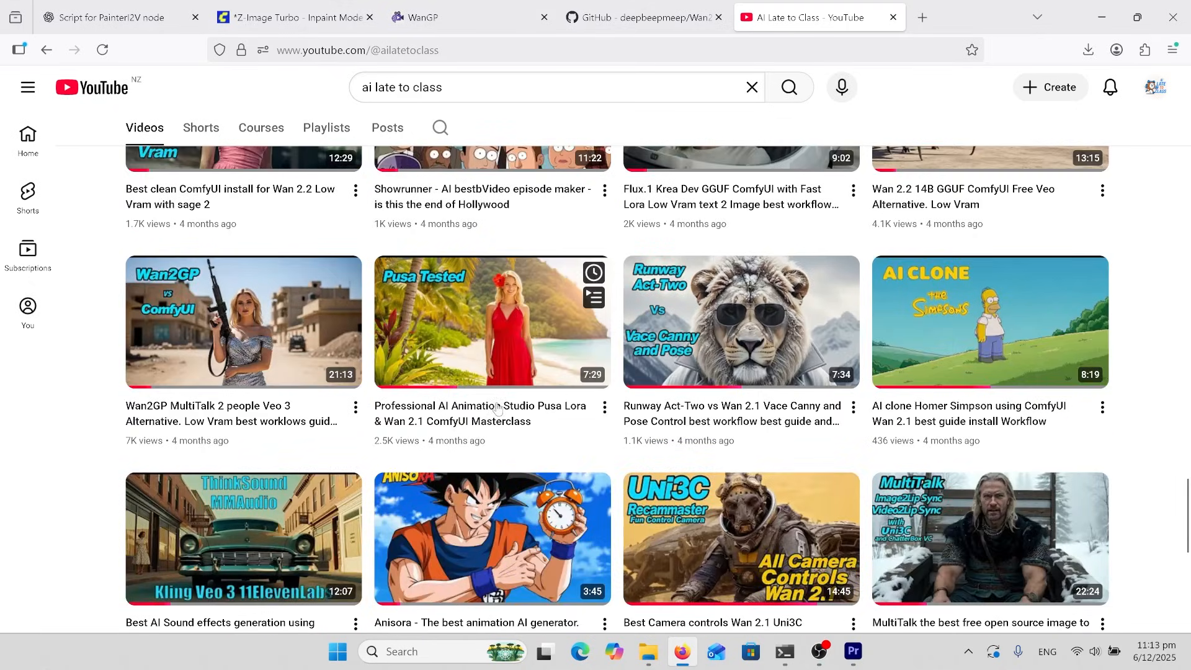
mouse_move(230, 392)
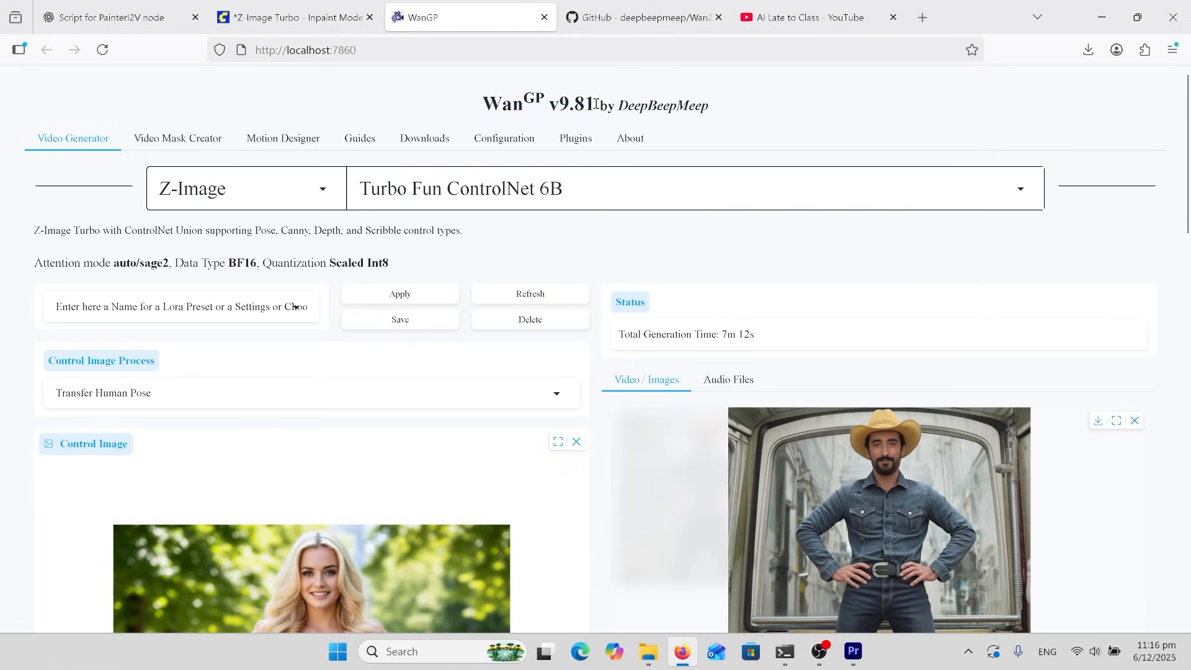
click(648, 651)
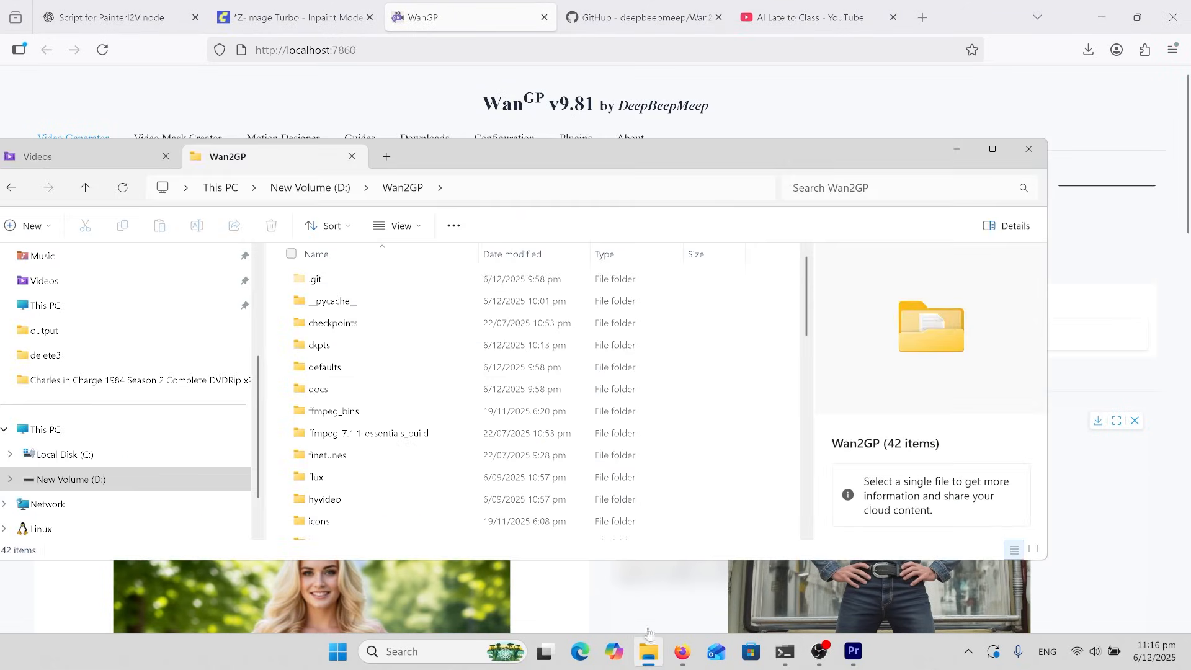
text(git)
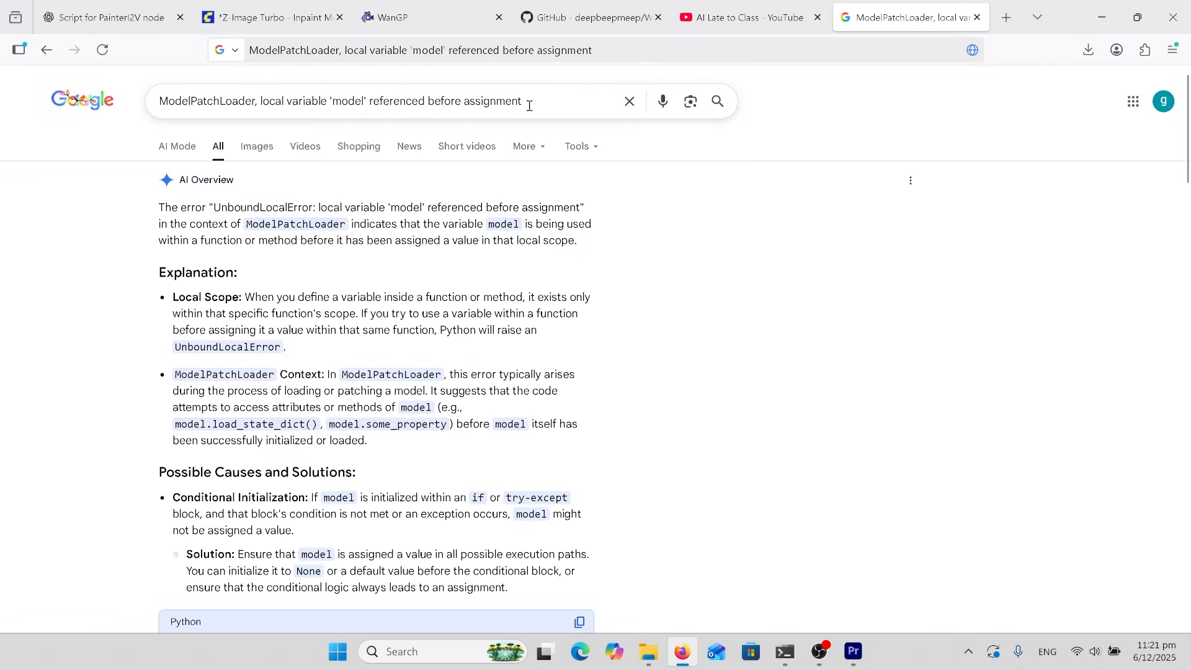
mouse_move(567, 104)
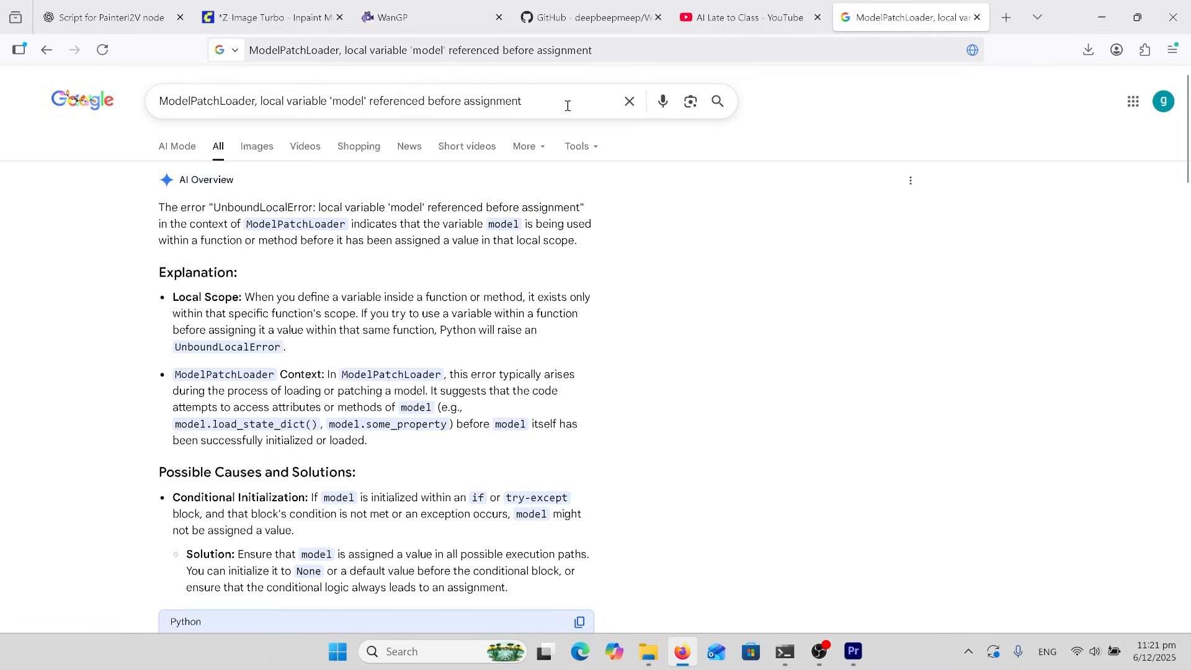
mouse_move(570, 97)
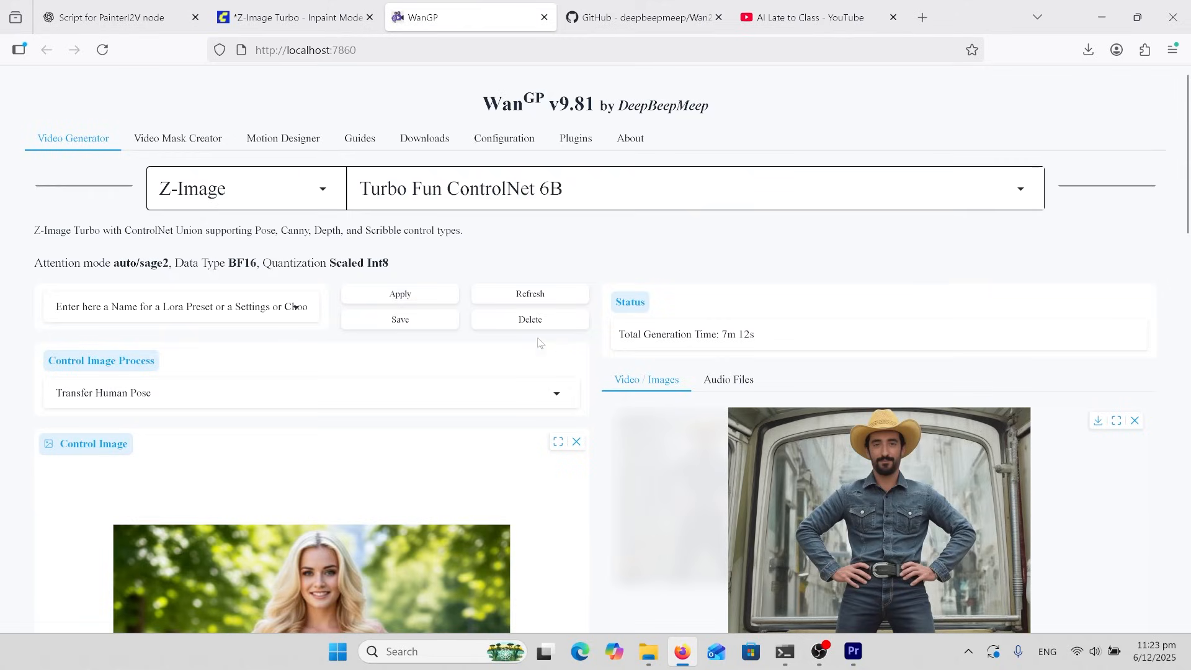
mouse_move(325, 188)
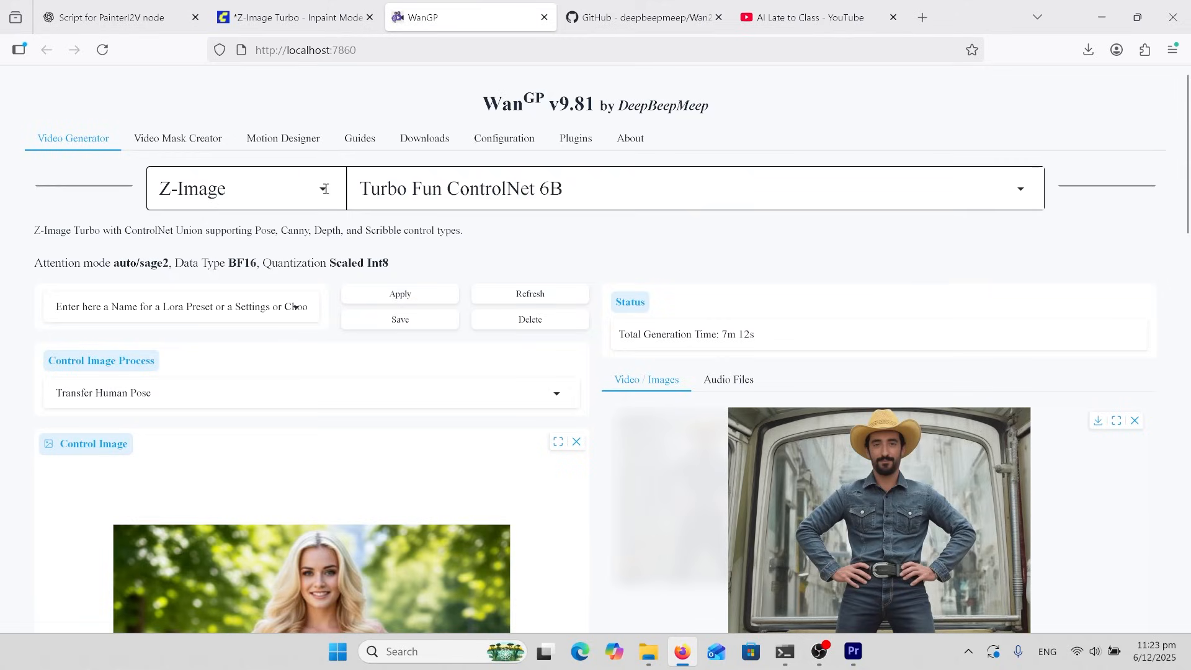
click(243, 189)
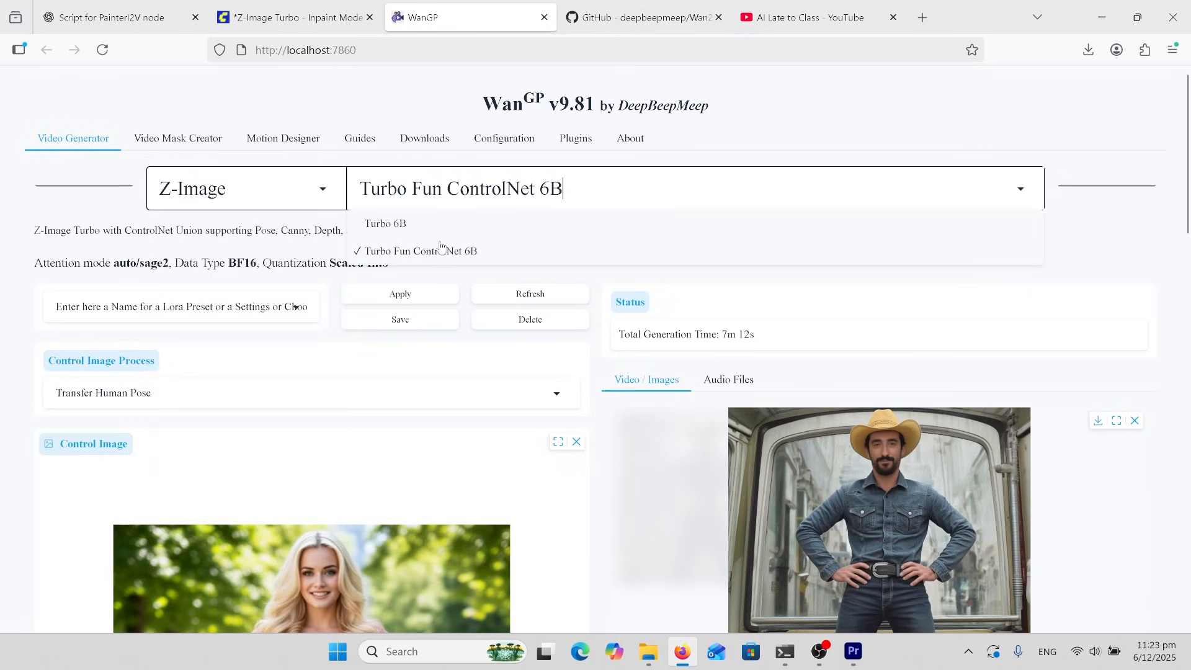
mouse_move(373, 236)
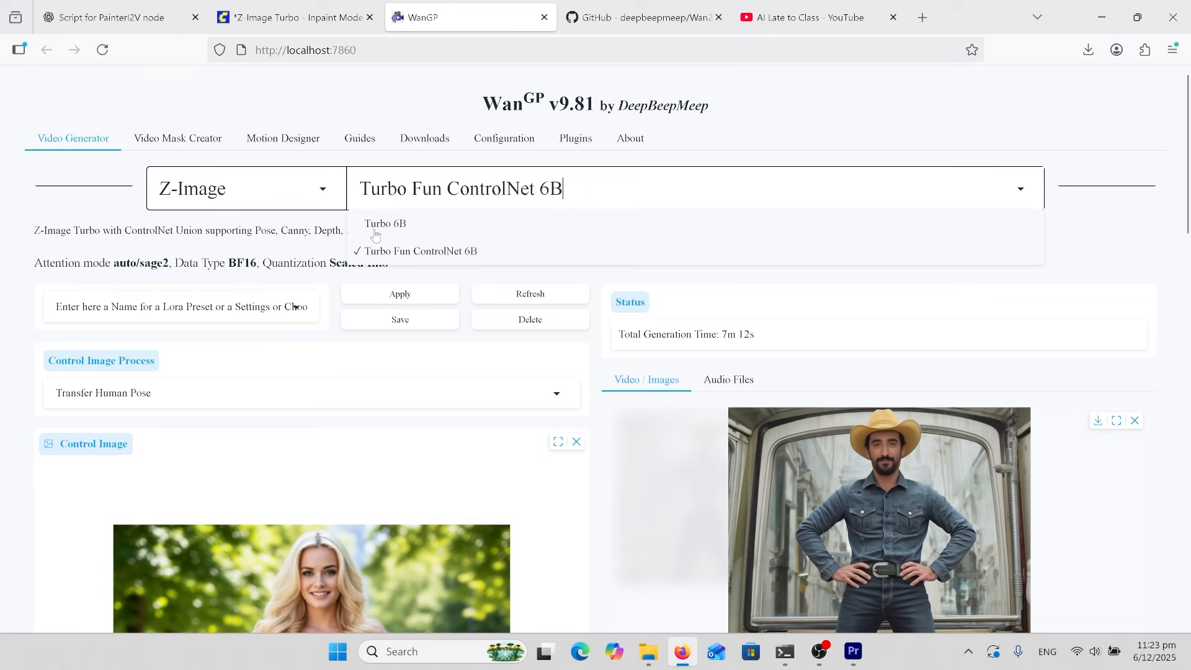
click(385, 223)
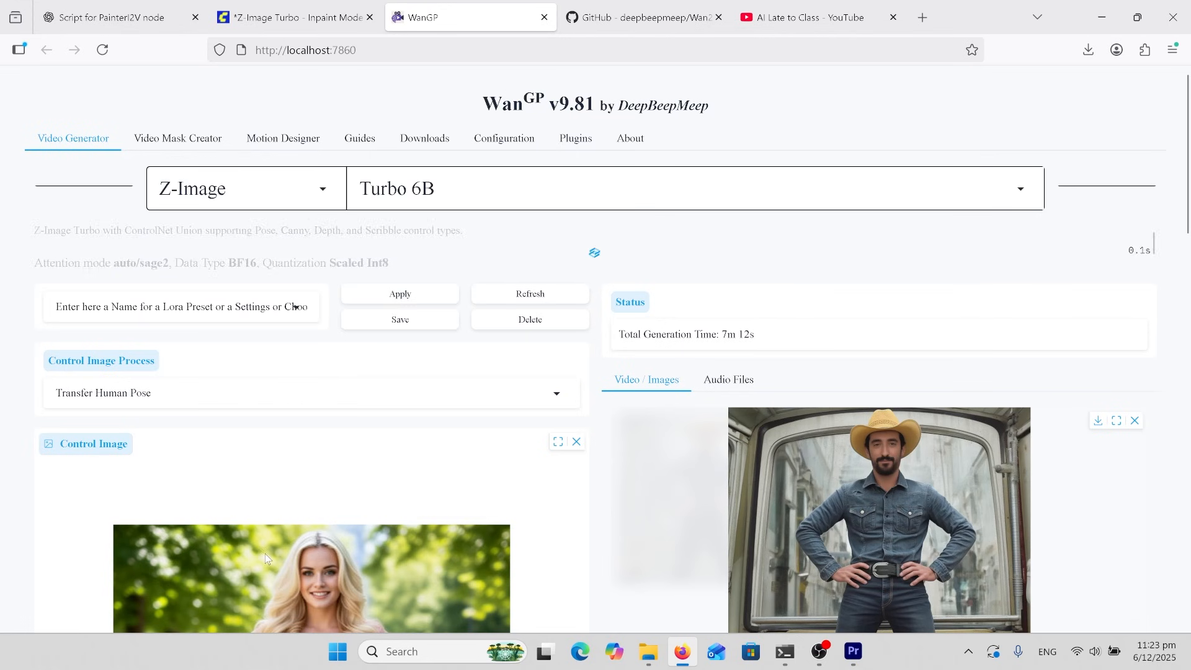
click(800, 16)
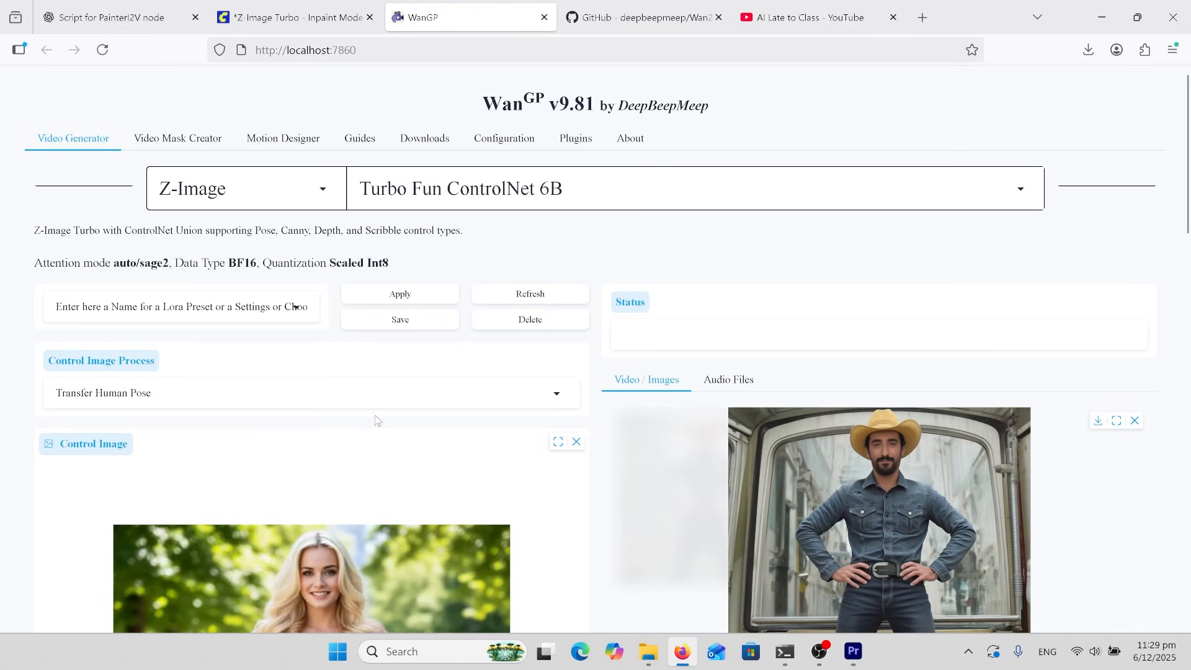
click(310, 393)
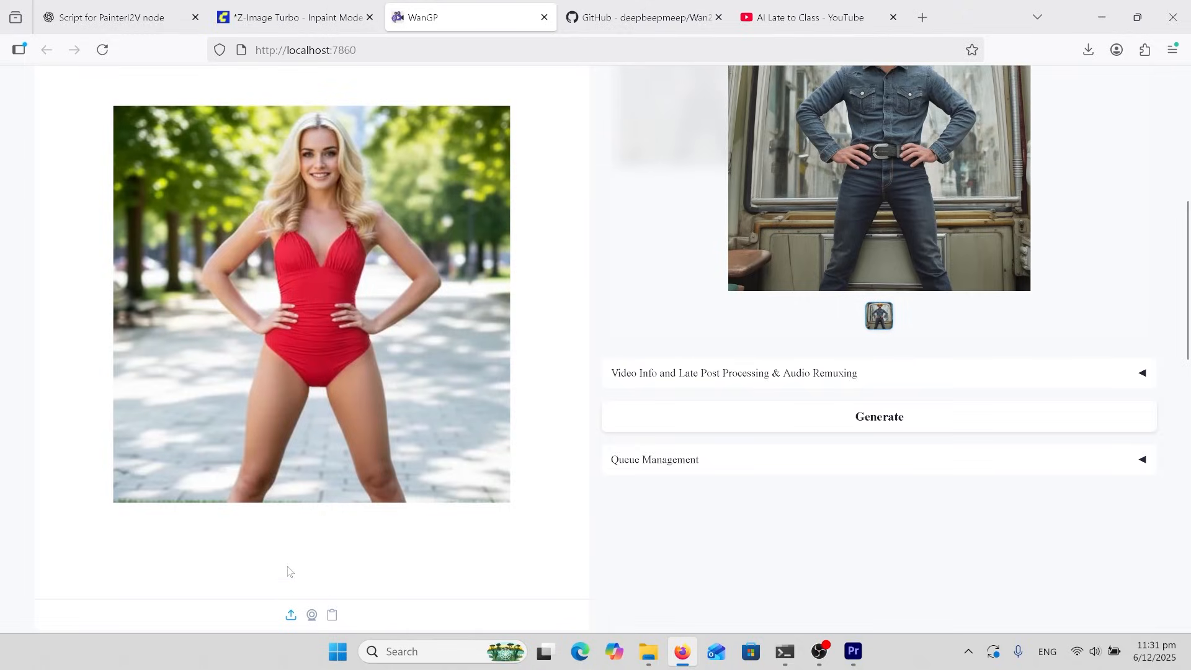
Edit the prompt (starting 'a cartoo') for the Transfer Depth generation of the woman on a beach.
scroll(down, 3)
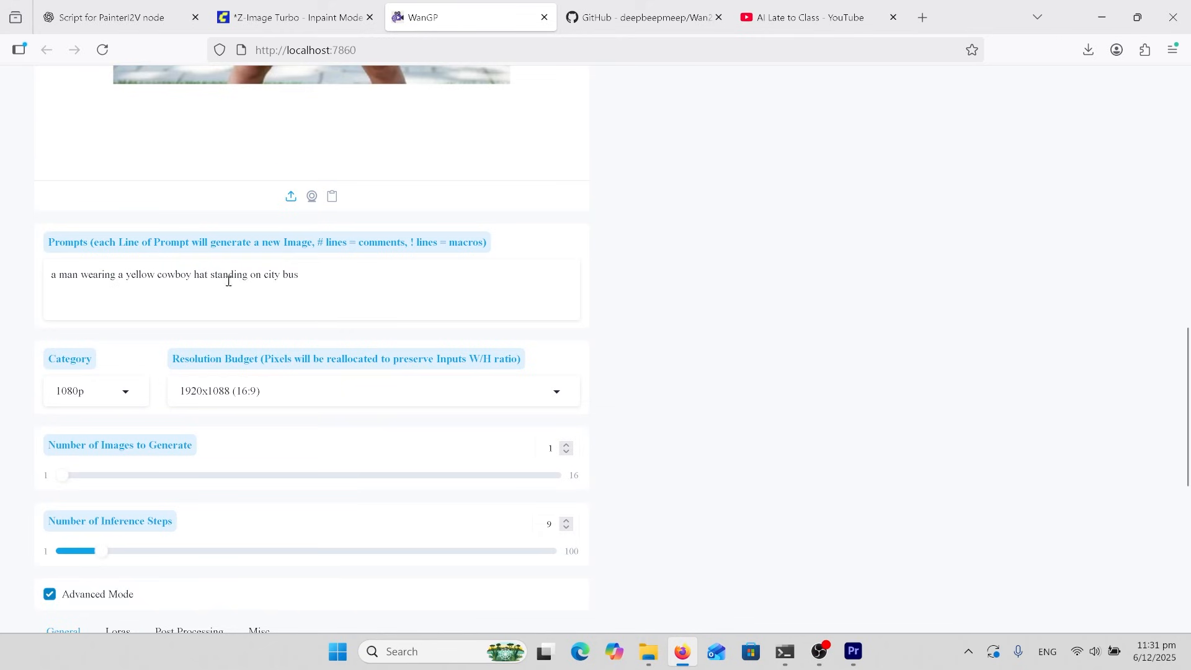
mouse_move(587, 260)
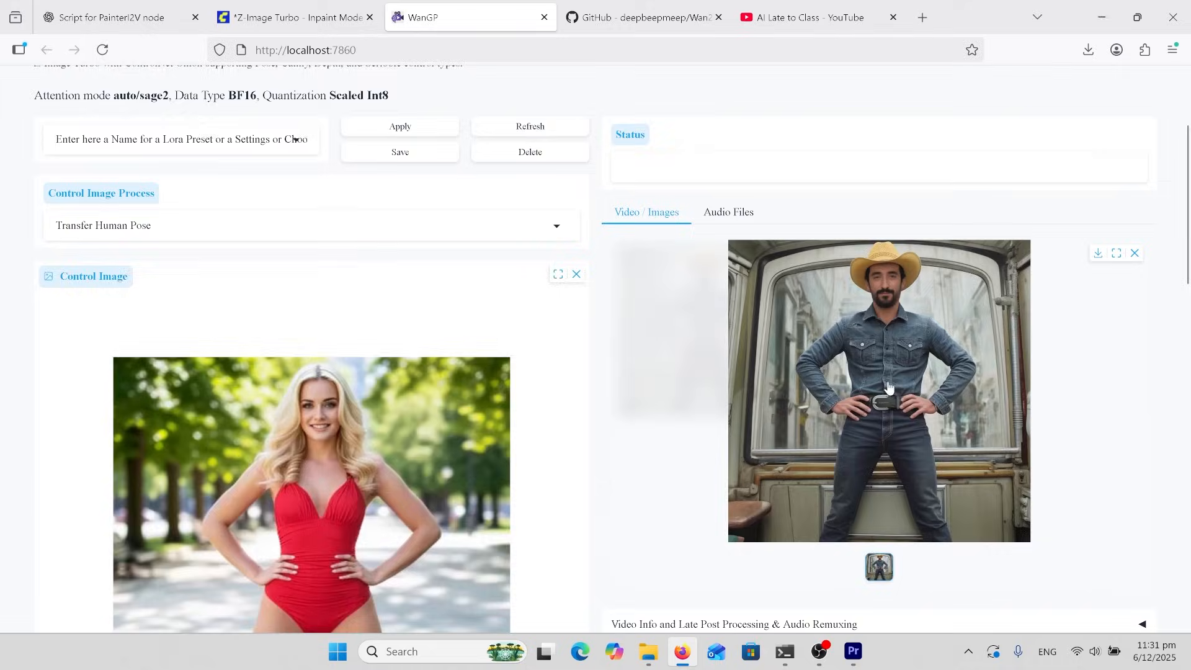
scroll(down, 3)
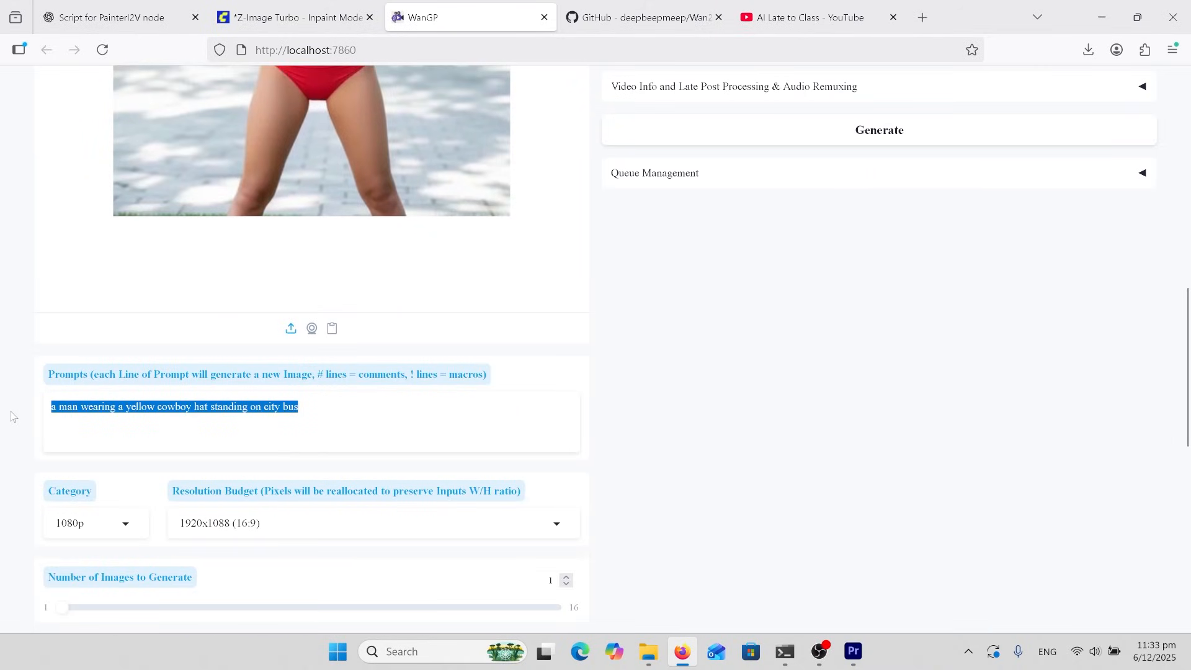
text(a cartoo)
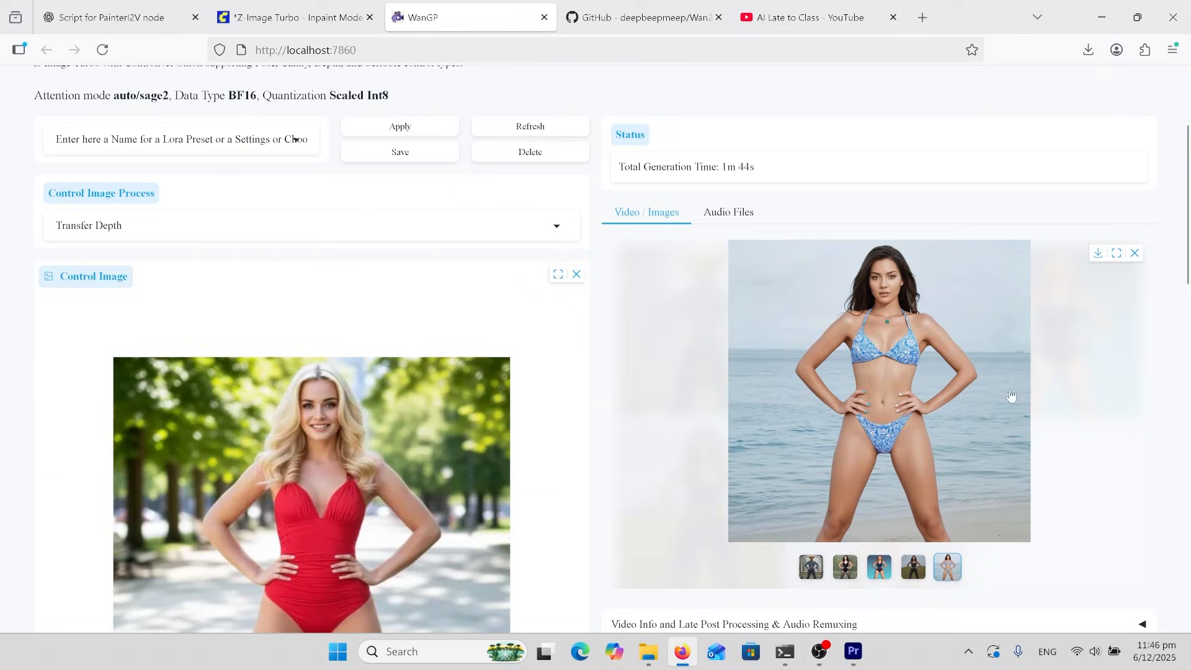
mouse_move(1084, 443)
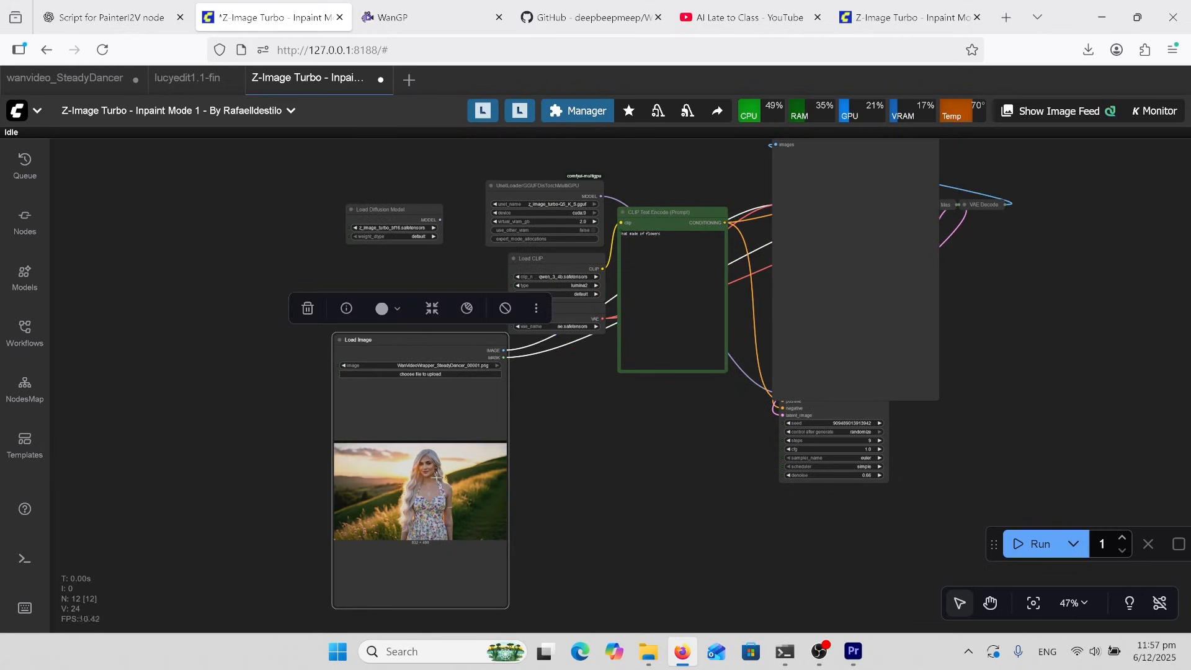
Bring the loaded meadow portrait into the MaskEditor from the Load Image node.
right_click(419, 340)
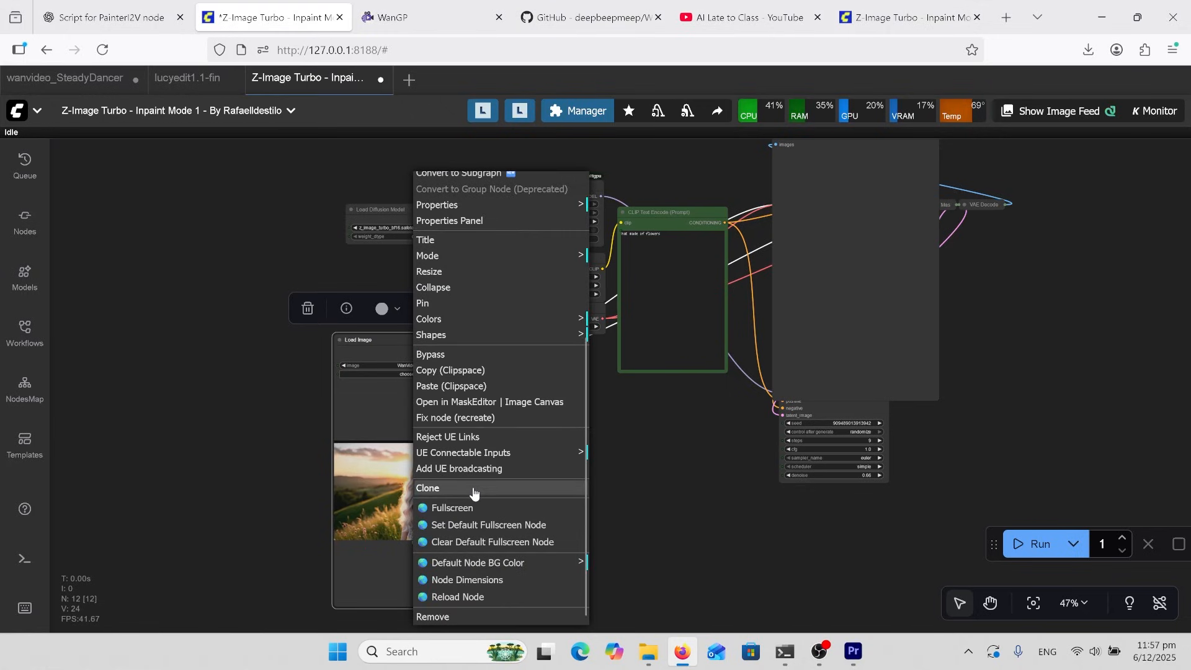
mouse_move(489, 401)
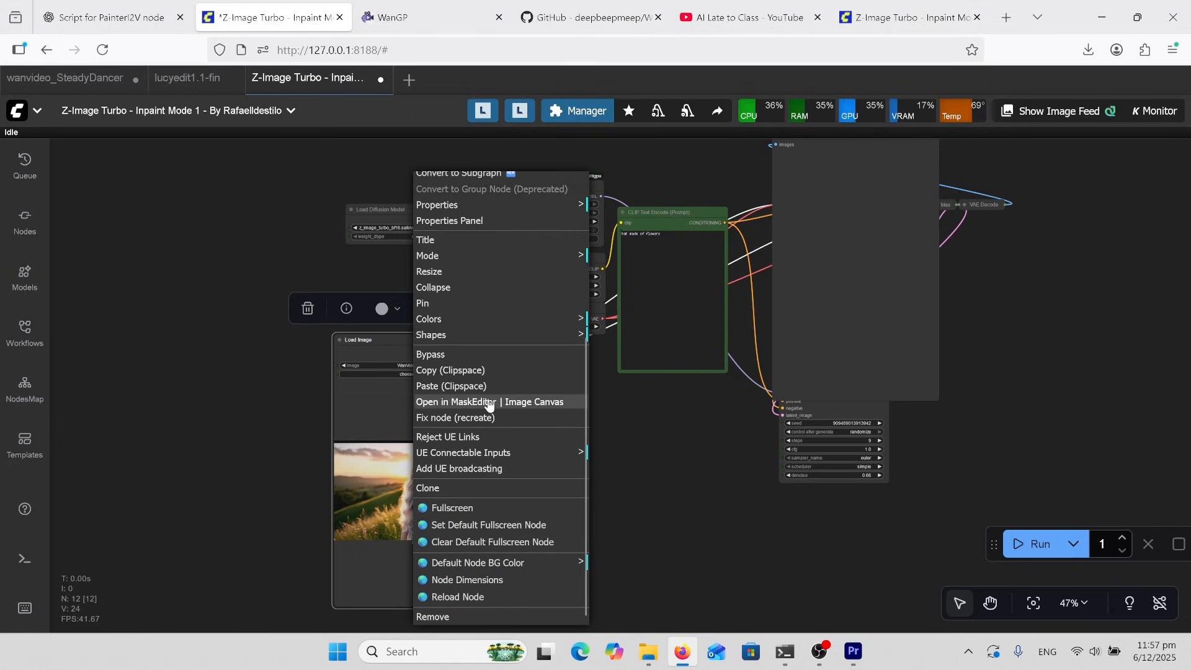
click(490, 401)
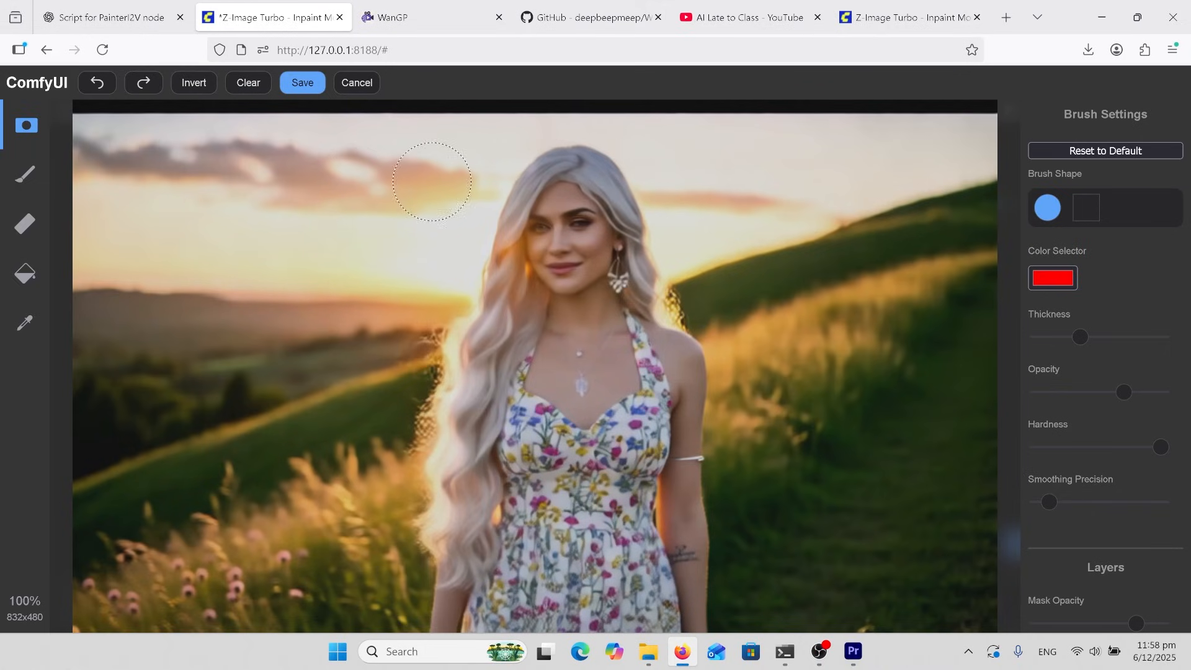
Paint a mask across the top of the woman's head and save it to the image.
drag(433, 182, 540, 181)
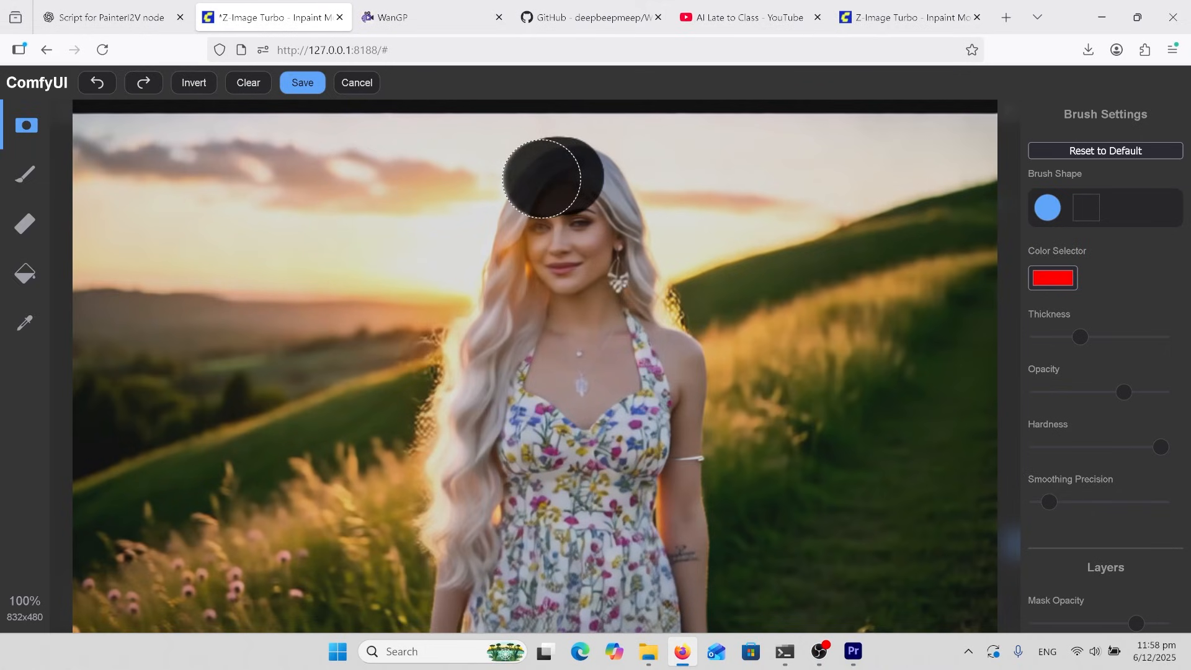
drag(541, 179, 613, 168)
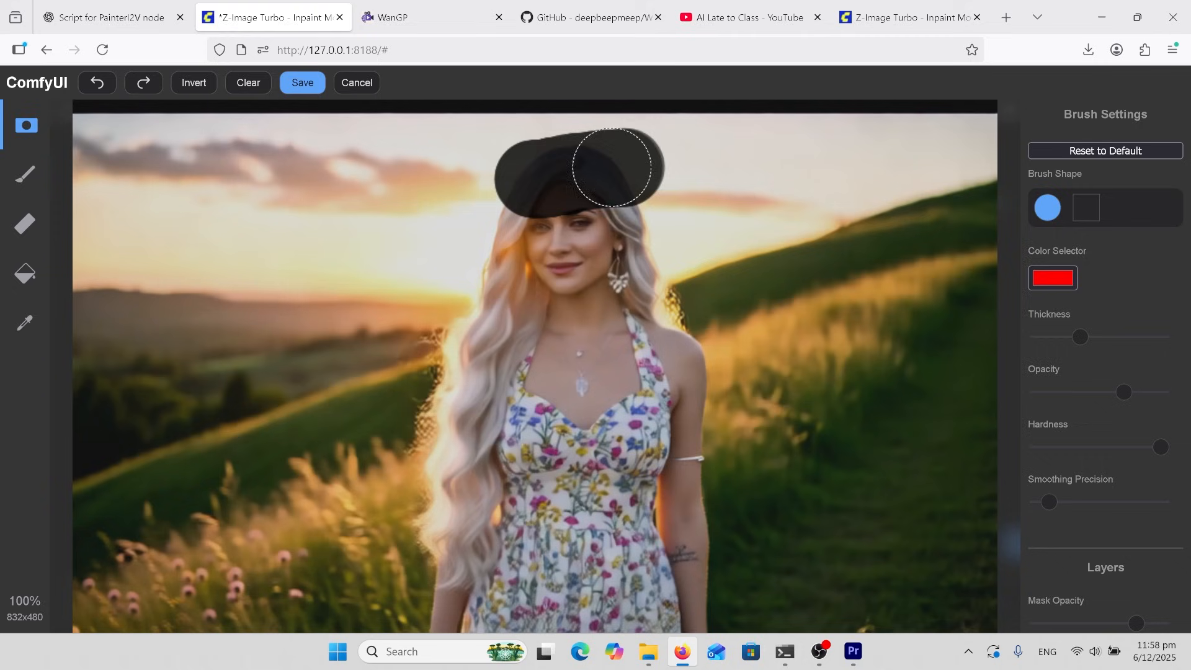
click(301, 83)
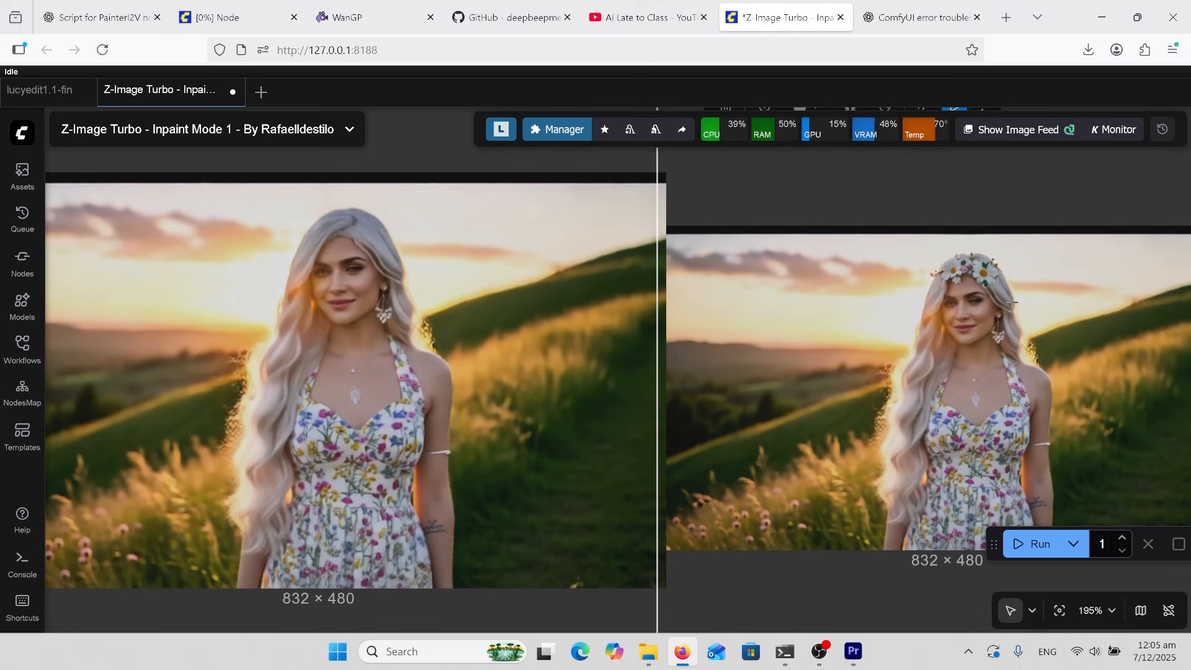
mouse_move(1044, 347)
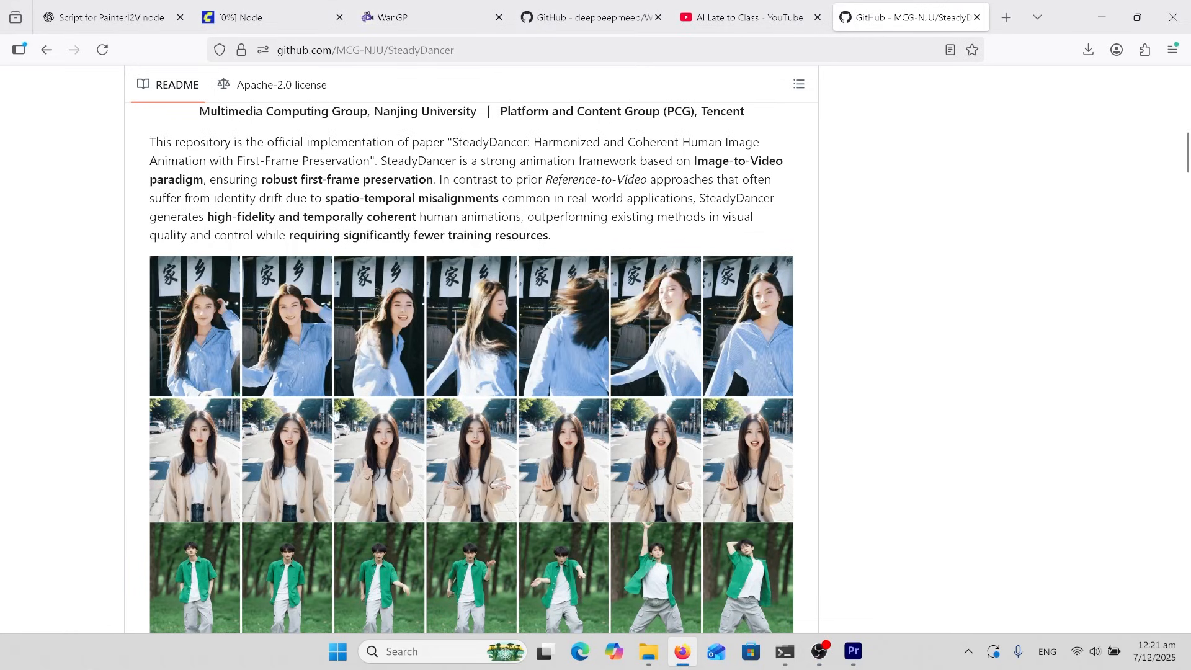
mouse_move(558, 362)
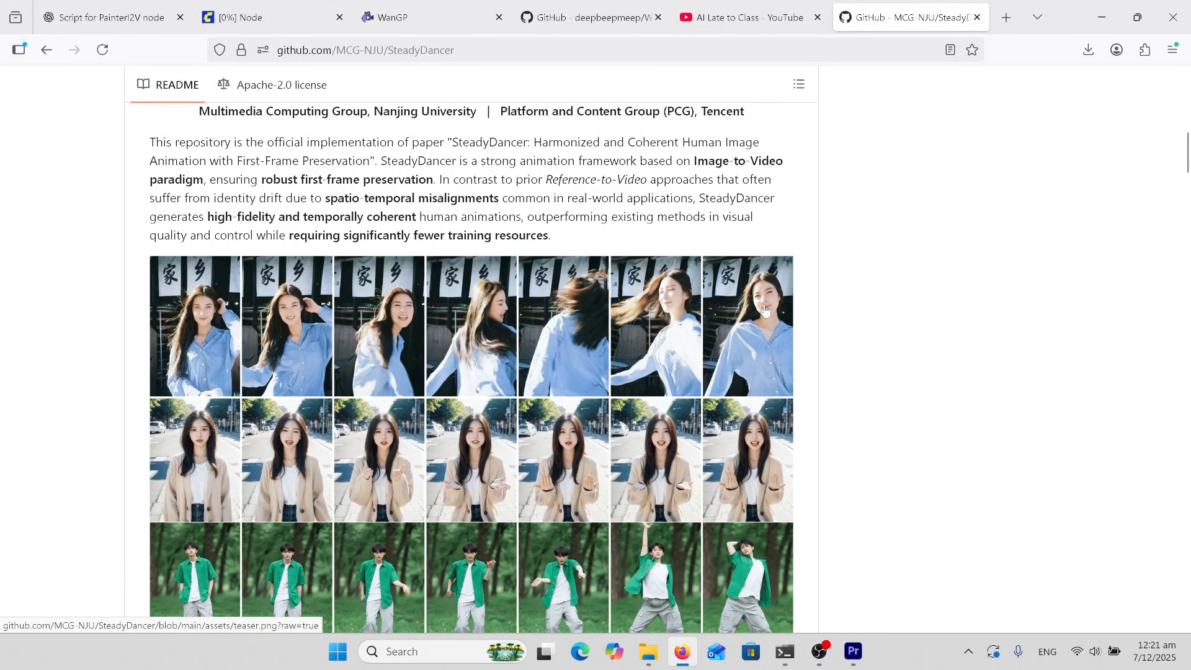
mouse_move(197, 326)
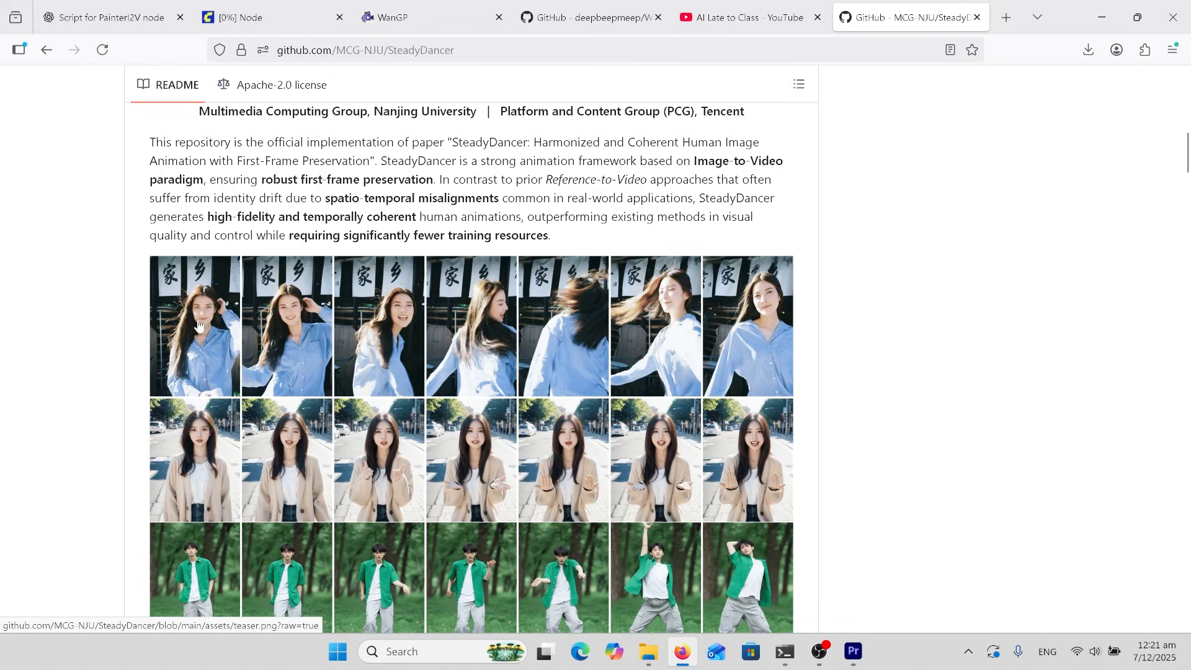
mouse_move(710, 346)
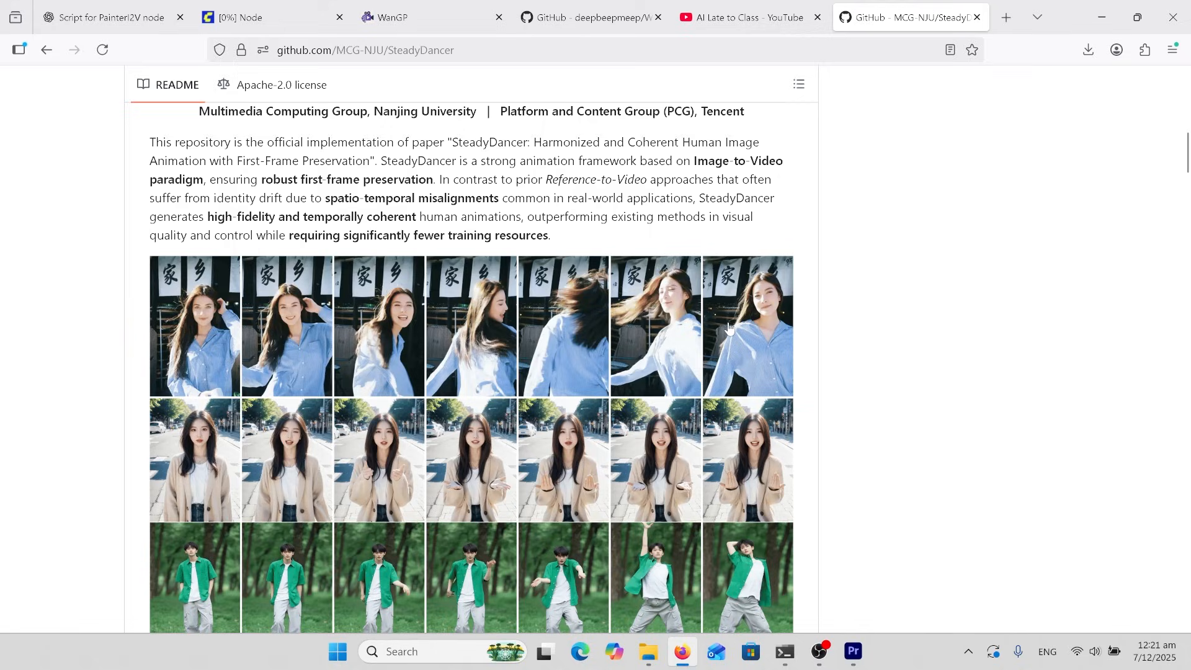
mouse_move(740, 351)
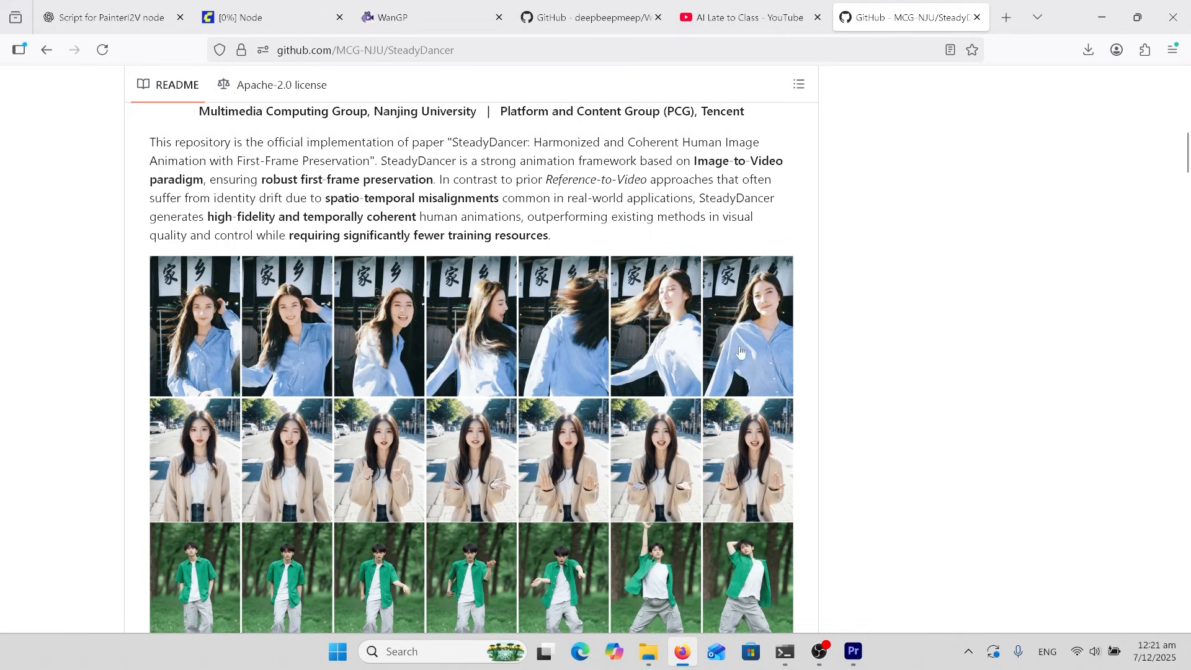
mouse_move(666, 358)
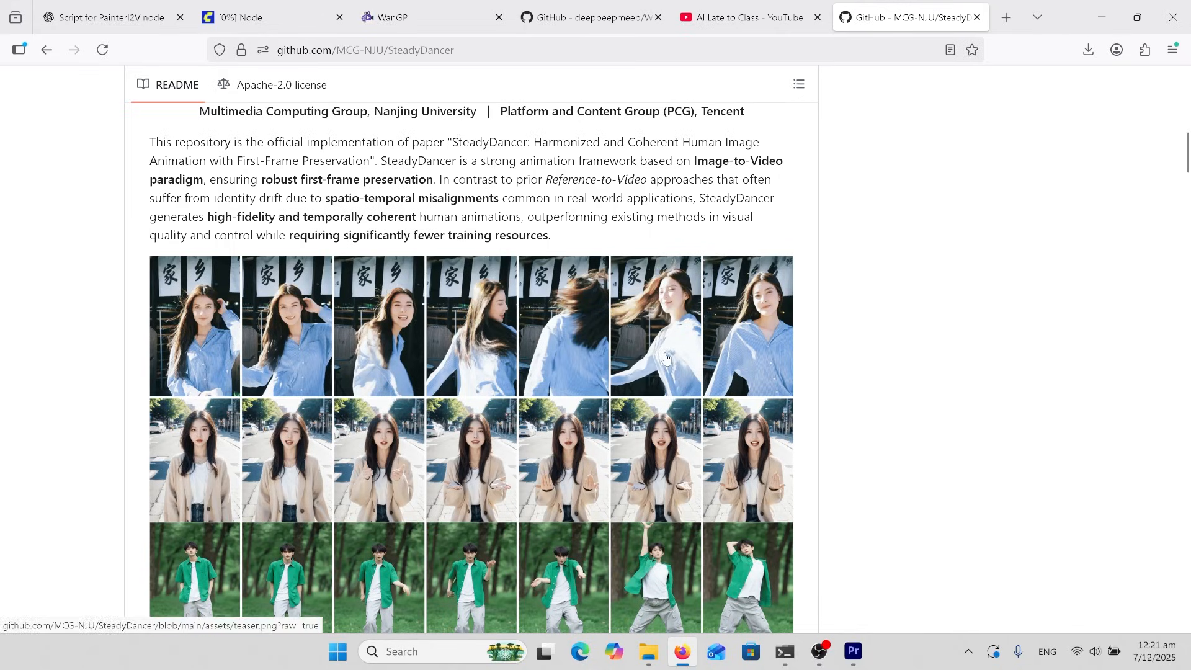
mouse_move(672, 377)
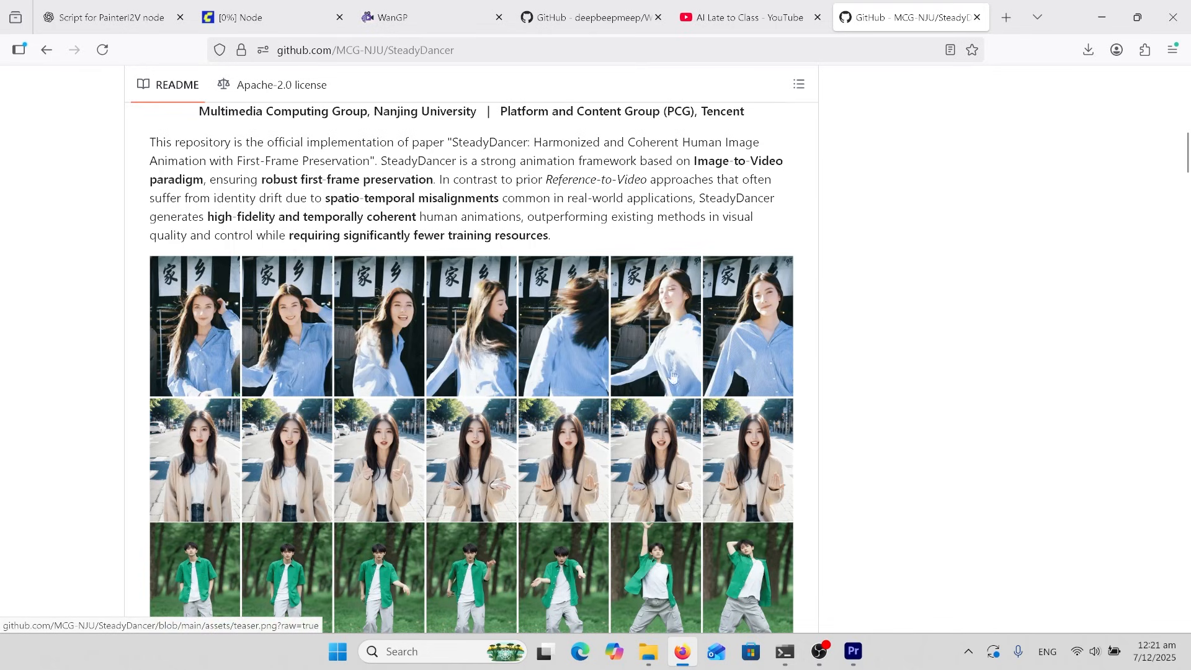
Switch from the SteadyDancer README to the AI Late to Class YouTube channel.
click(748, 16)
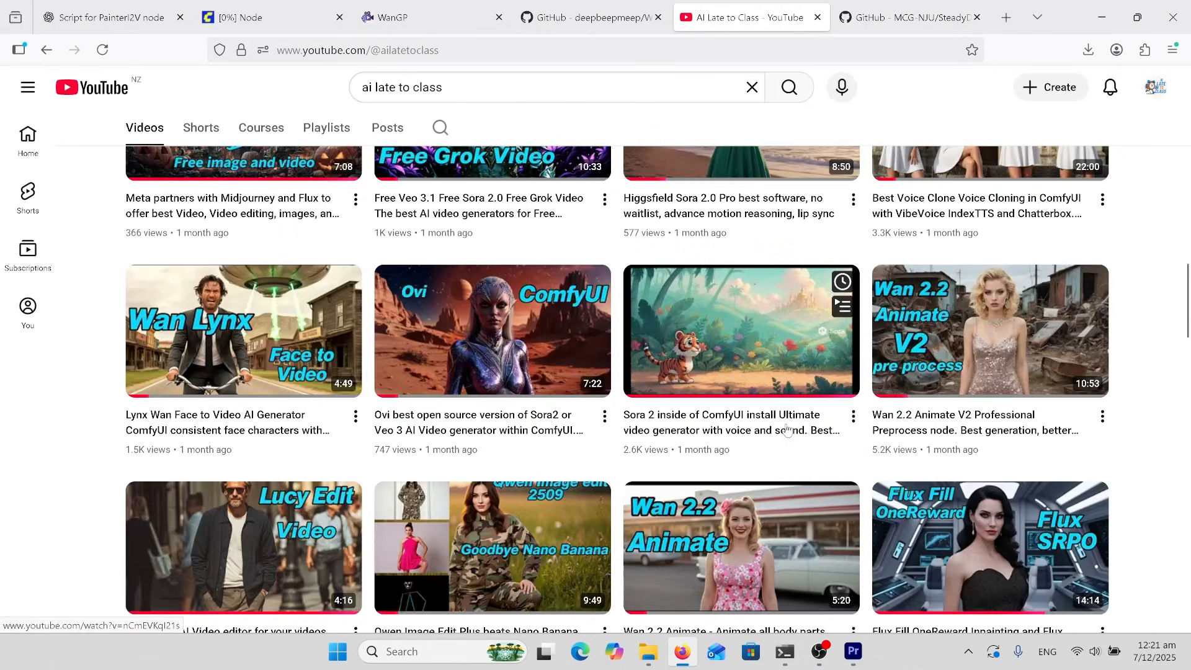
Browse the channel's Ovi and Lucy Edit videos, then return to the SteadyDancer repository.
scroll(down, 3)
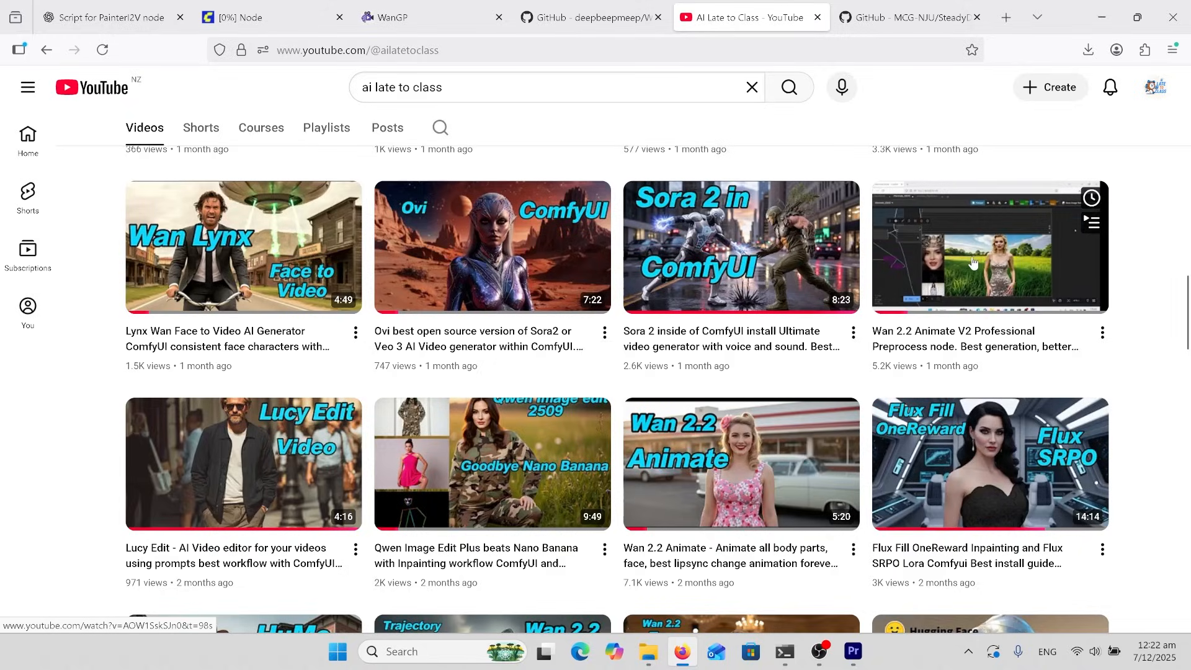
click(904, 17)
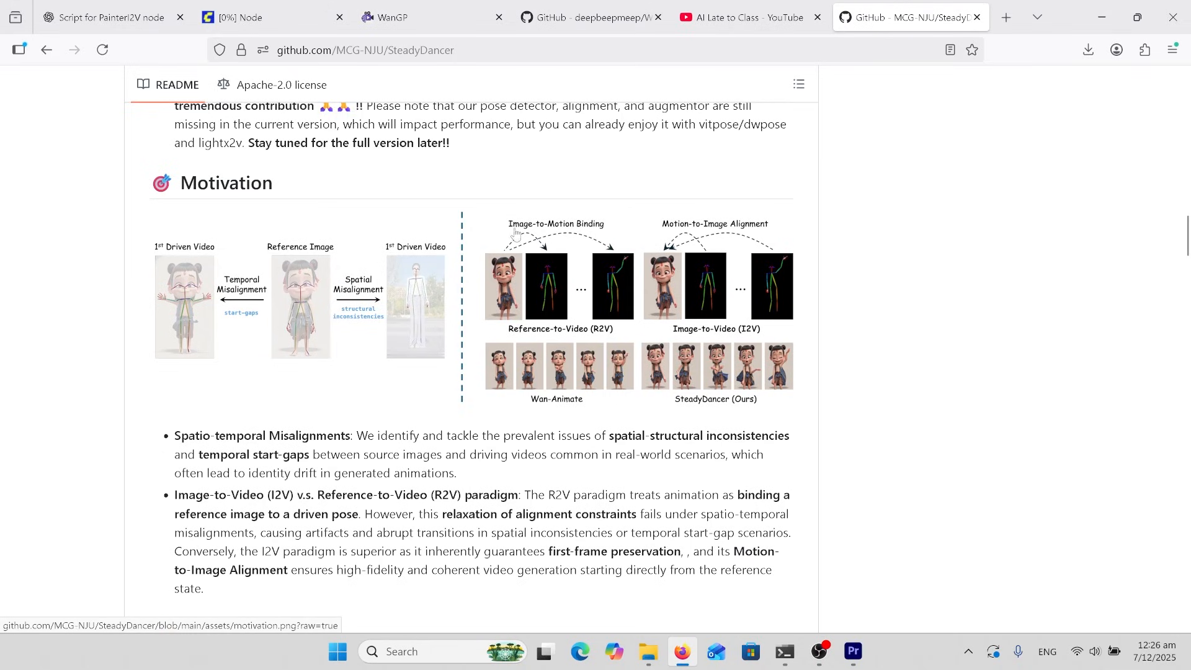
mouse_move(551, 228)
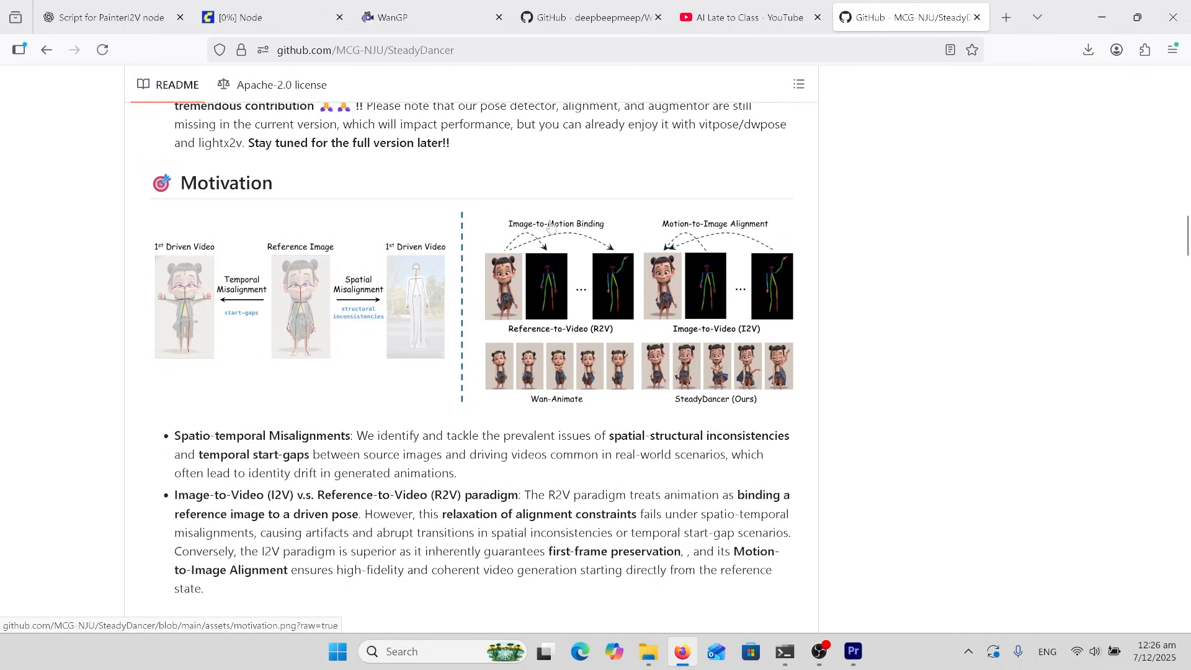
mouse_move(728, 232)
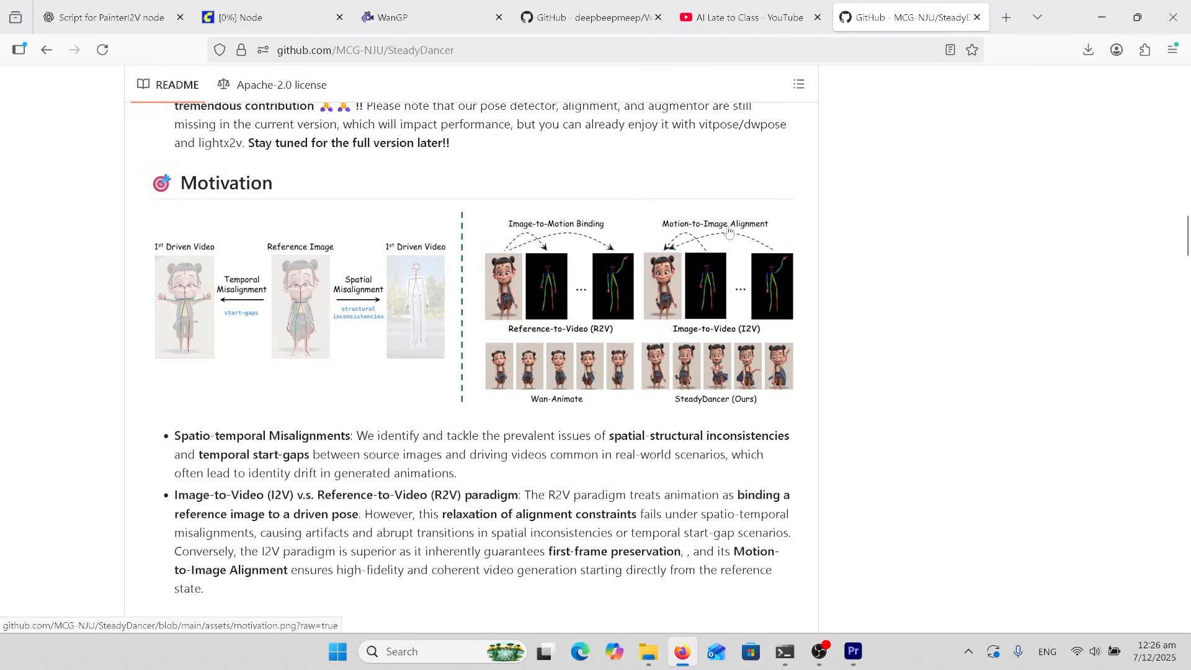
mouse_move(728, 397)
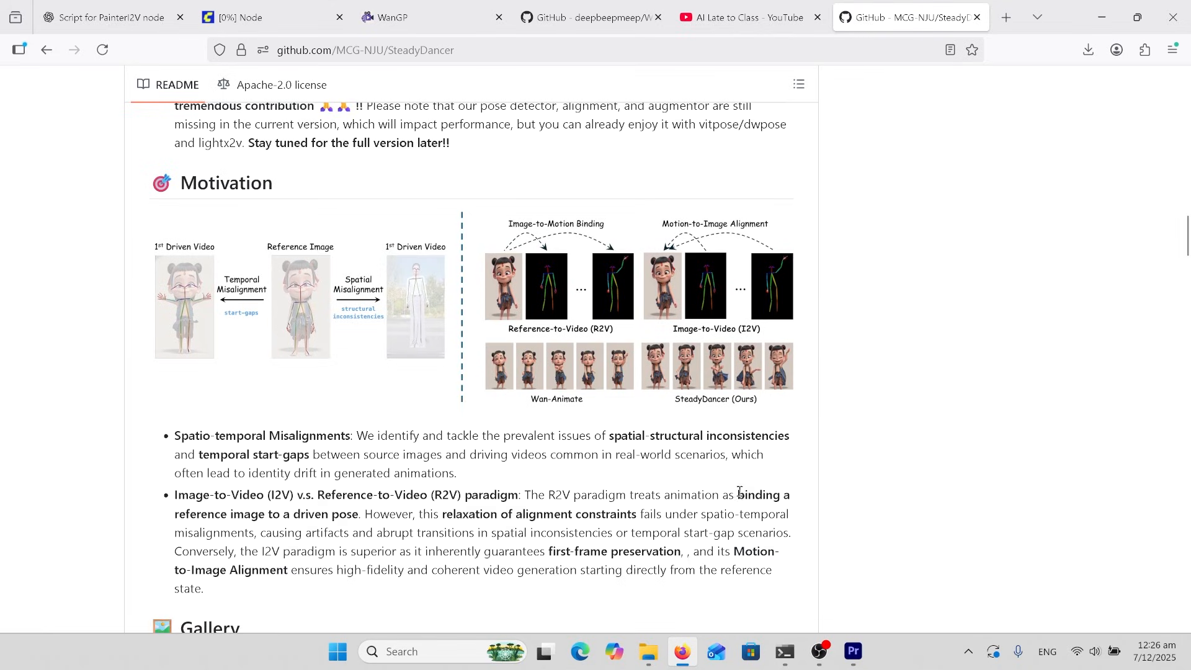
Reach the Gallery section and play the warrior and denim shorts comparison demo videos.
scroll(down, 3)
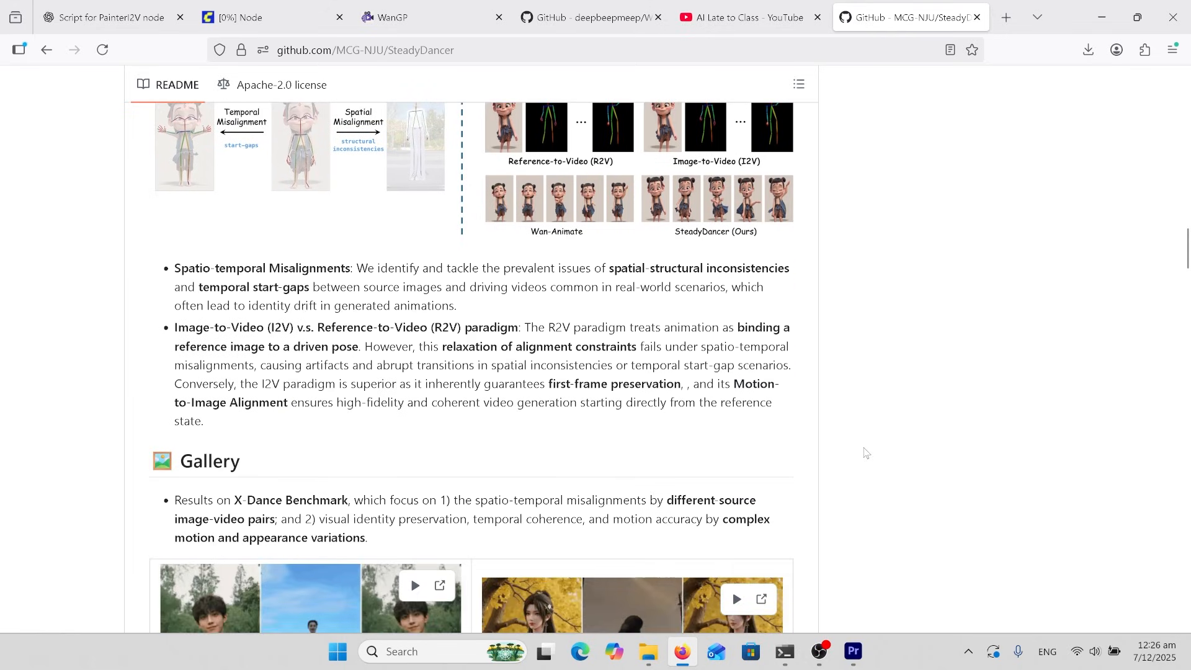
scroll(down, 3)
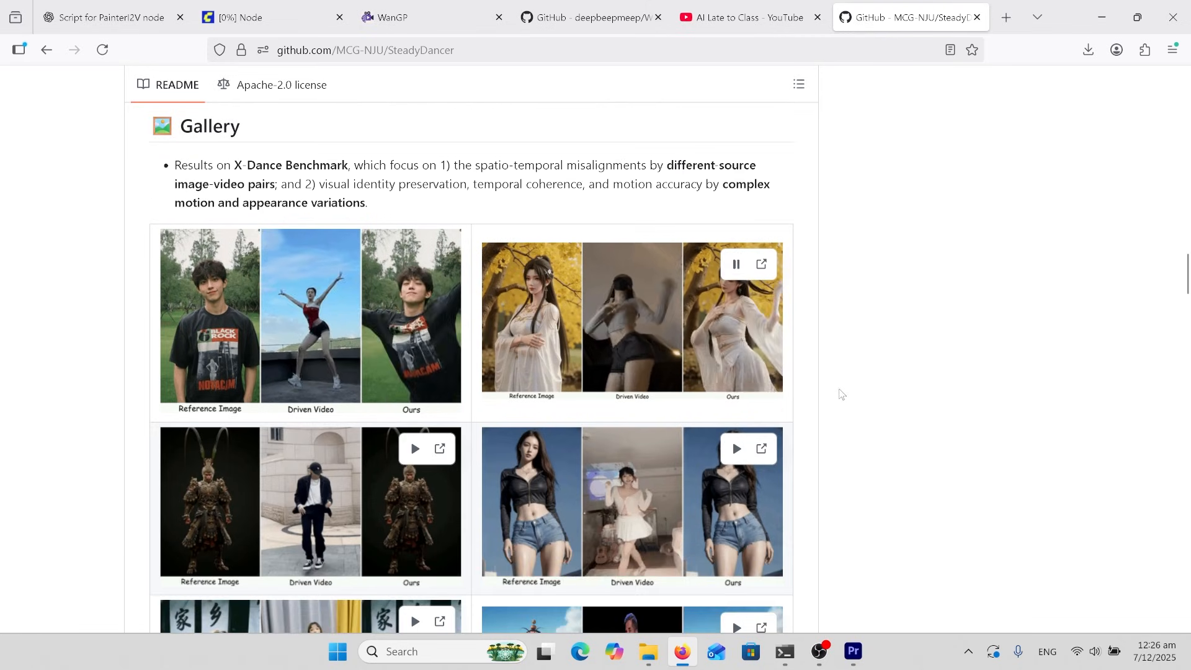
scroll(down, 3)
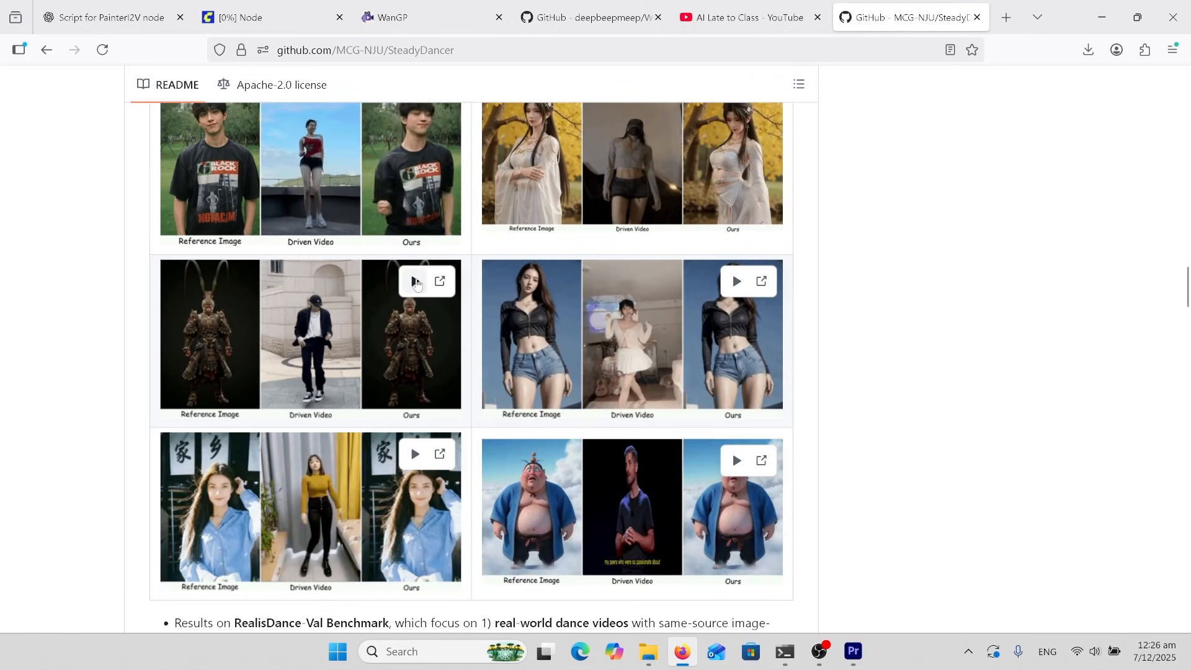
click(415, 281)
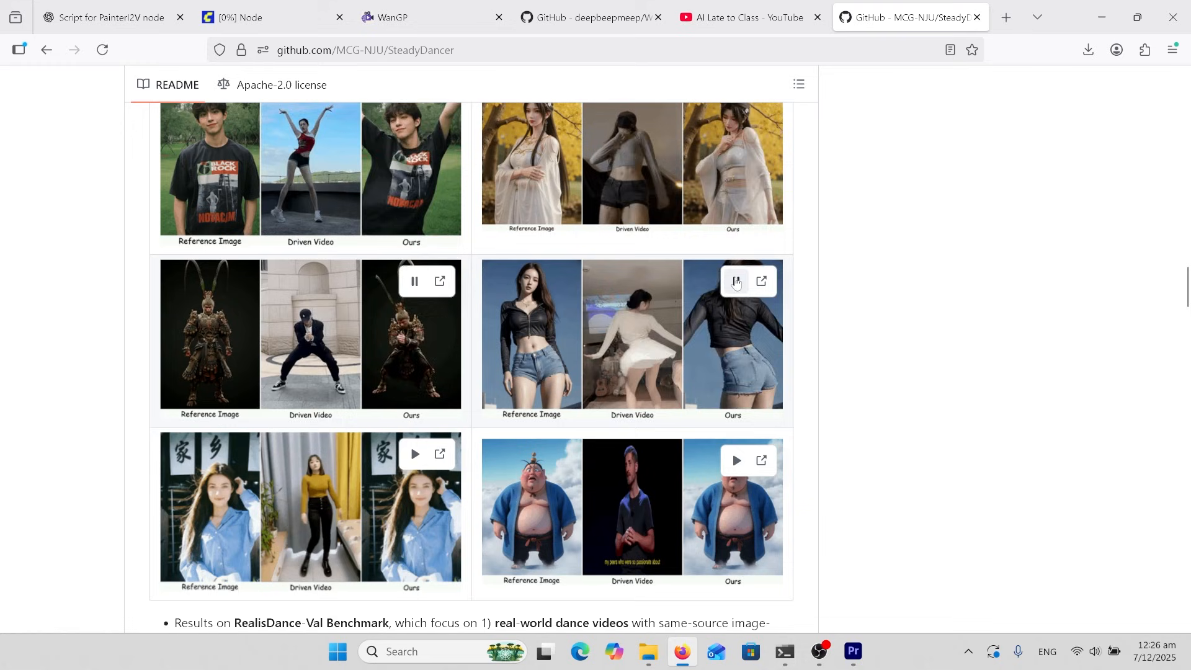
click(232, 16)
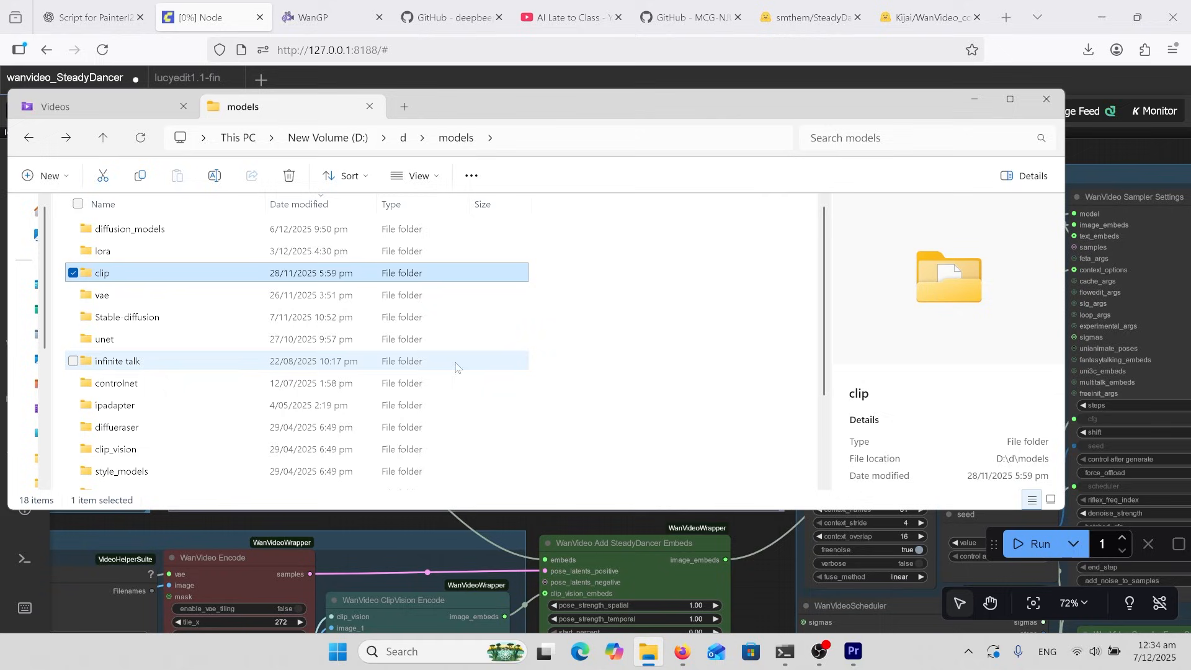
mouse_move(156, 282)
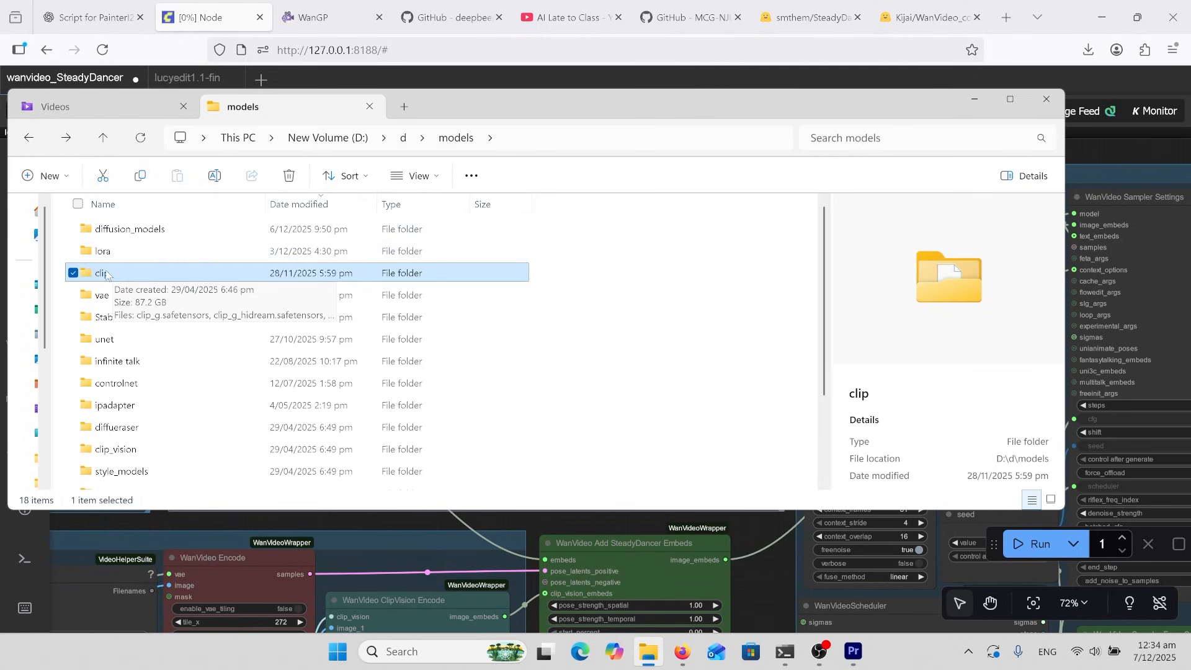
mouse_move(116, 295)
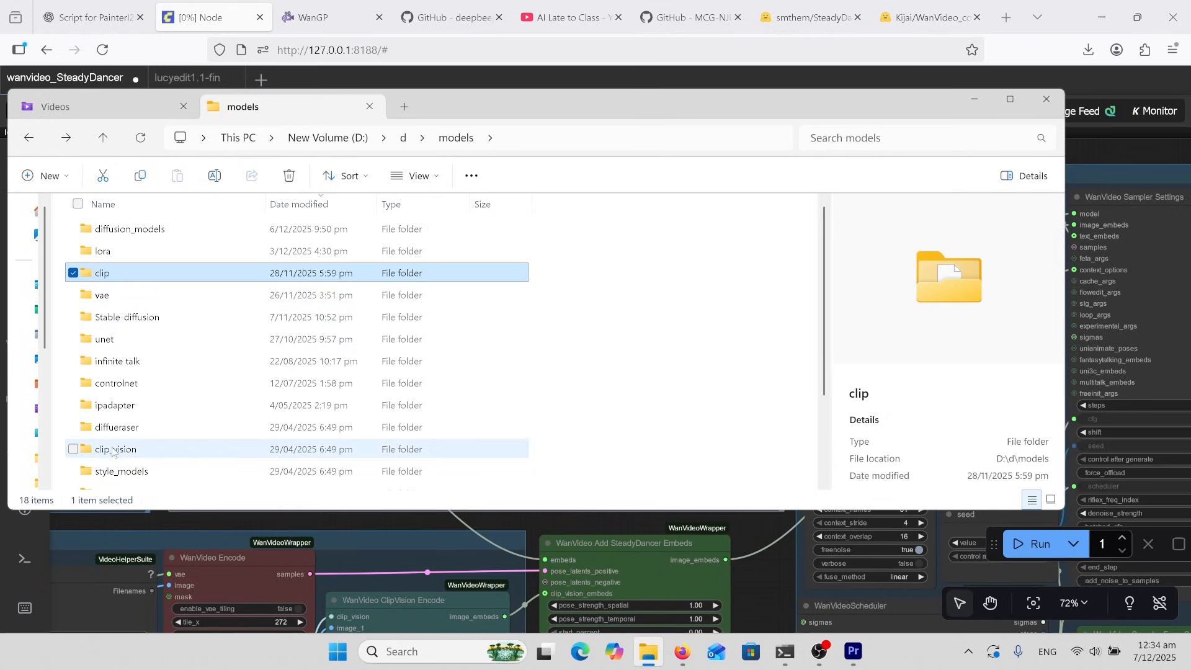
mouse_move(114, 449)
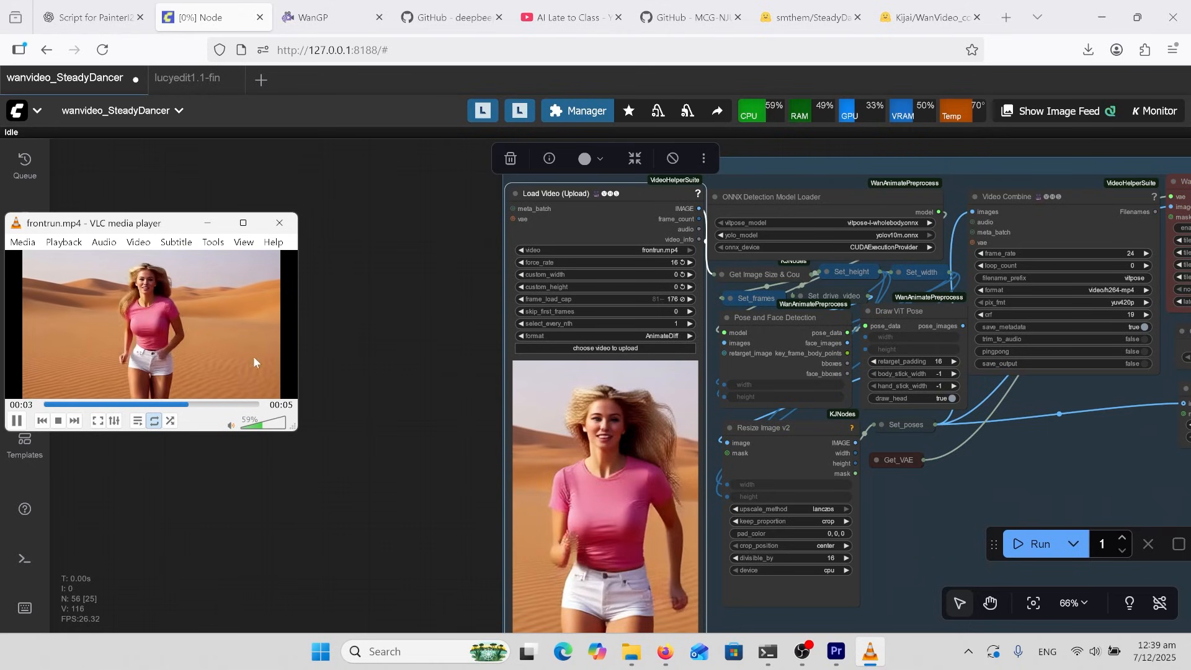
View the Video Combine output of the woman running through the meadow beside the pose skeleton.
click(279, 222)
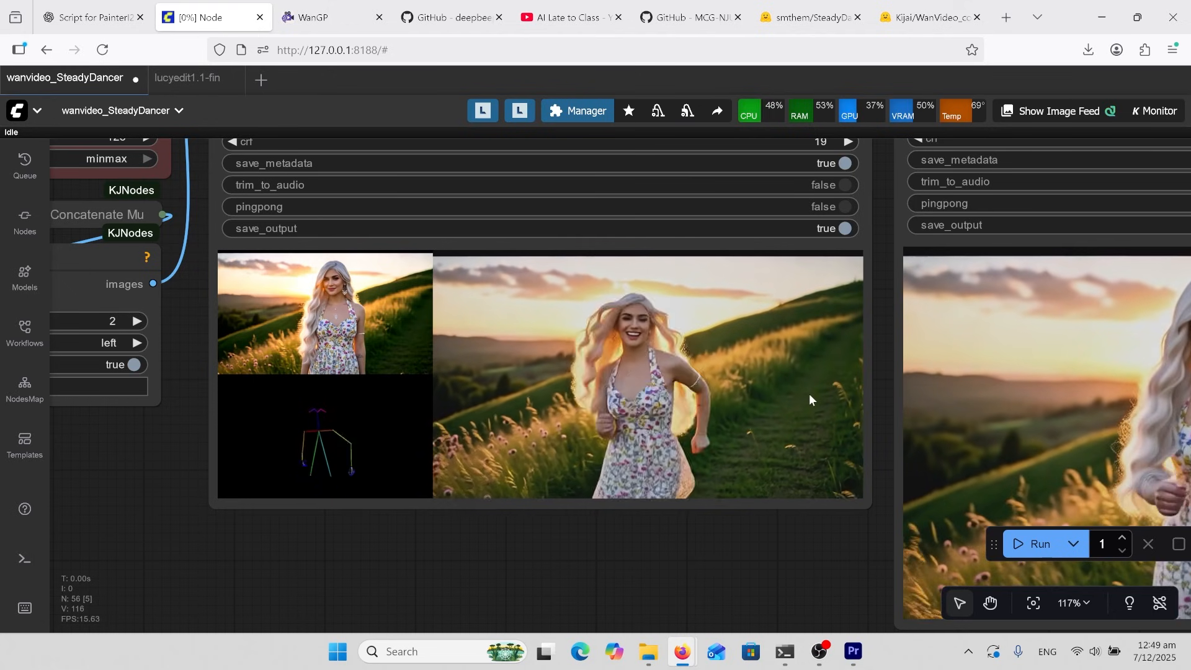
Check the YouTube channel and the Lucy-Edit-Dev Hugging Face demos, then return to the lucyedit1.1 workflow.
click(566, 16)
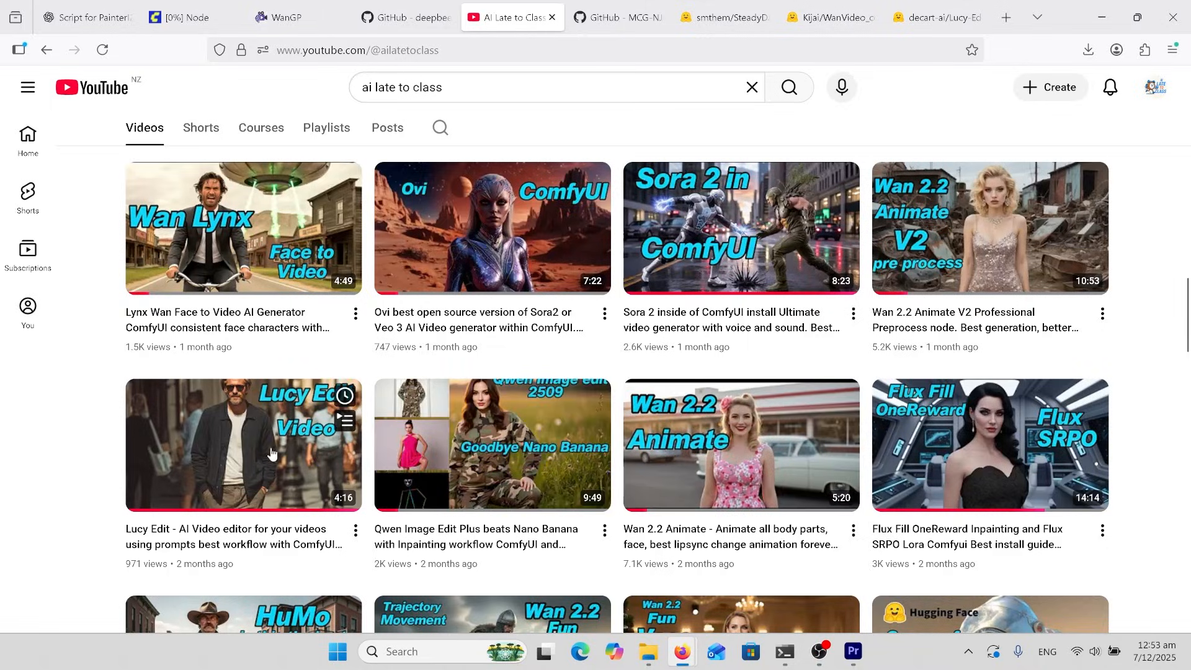
mouse_move(439, 479)
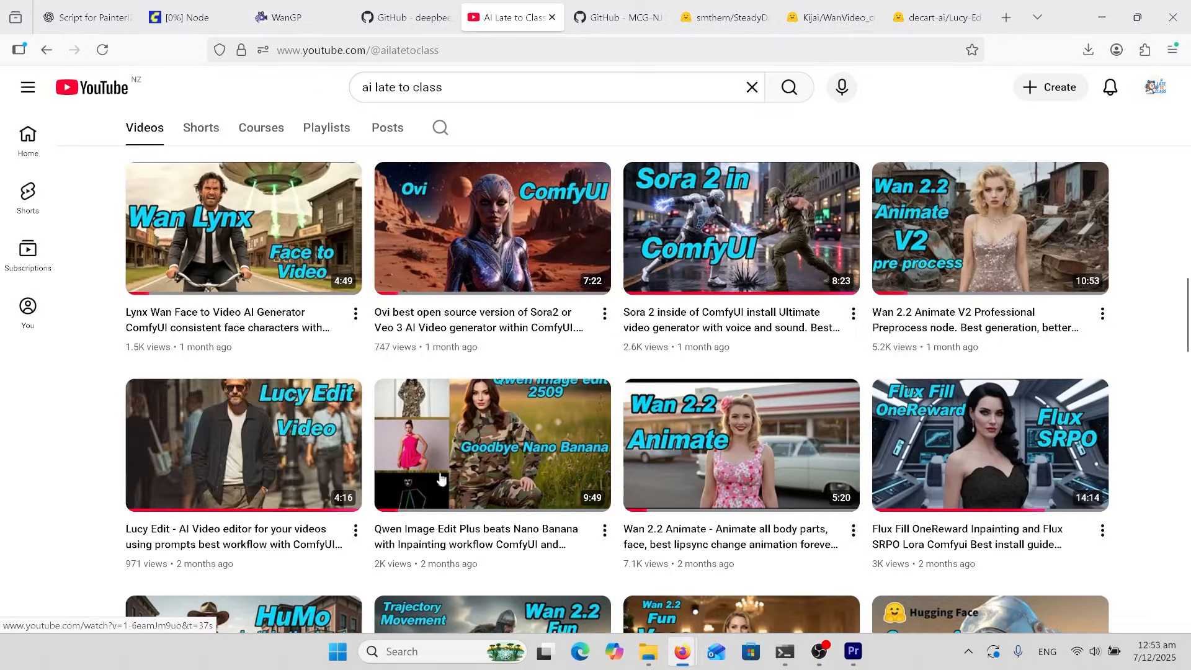
click(935, 17)
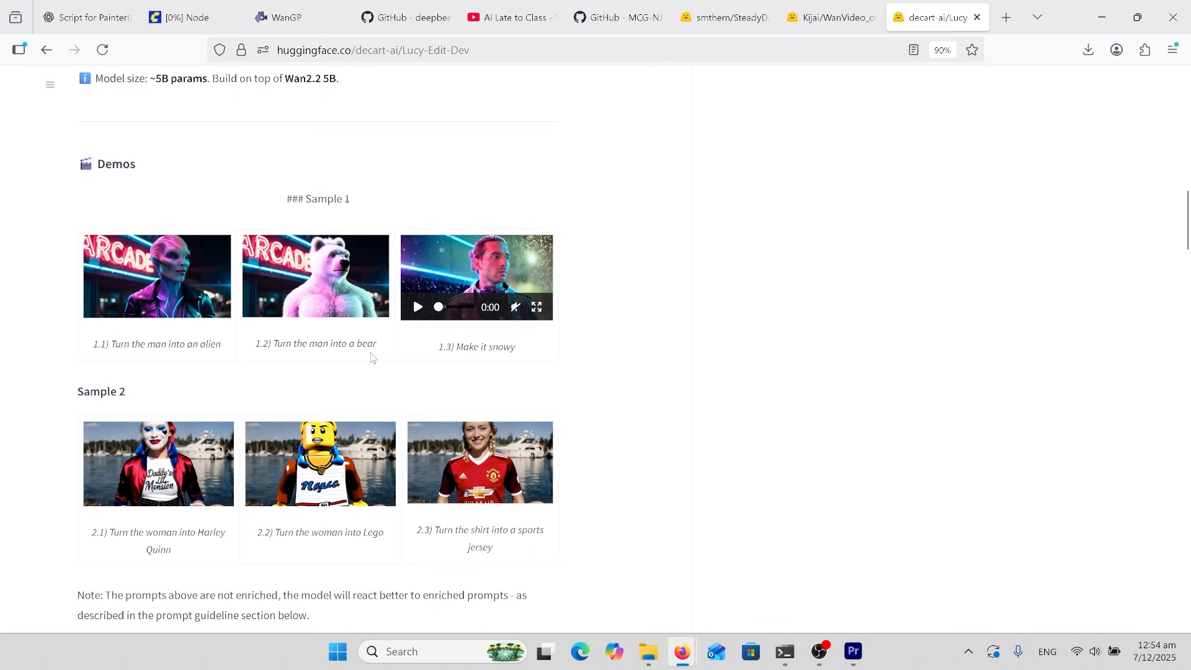
click(182, 16)
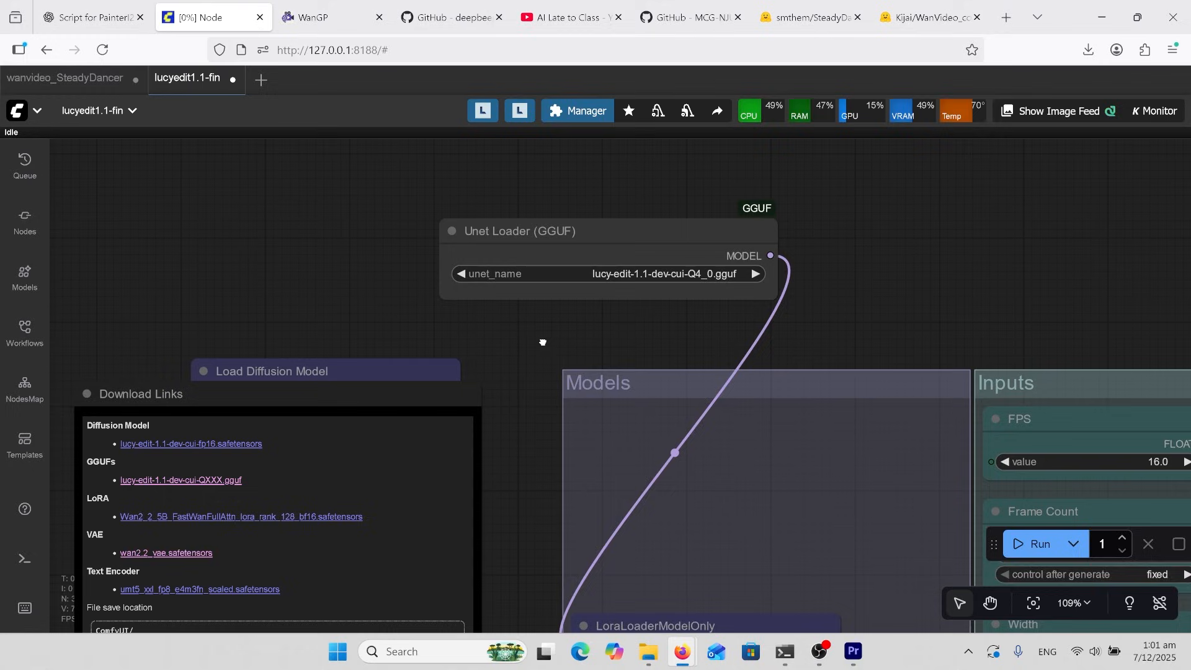
drag(542, 342, 586, 331)
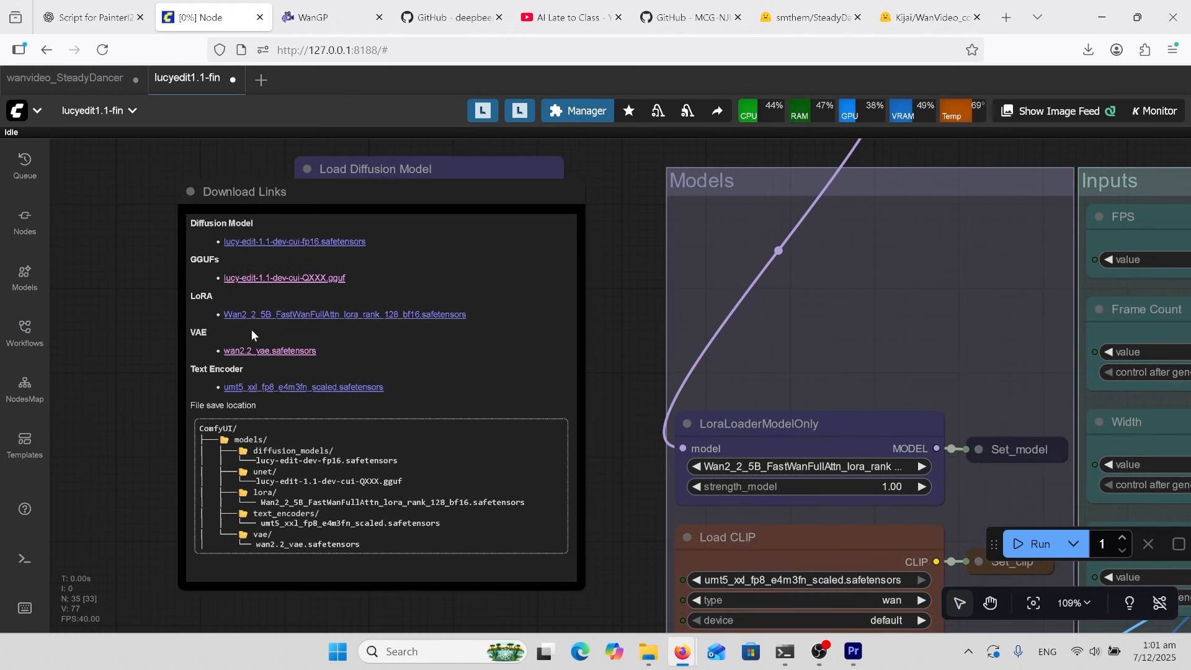
mouse_move(266, 319)
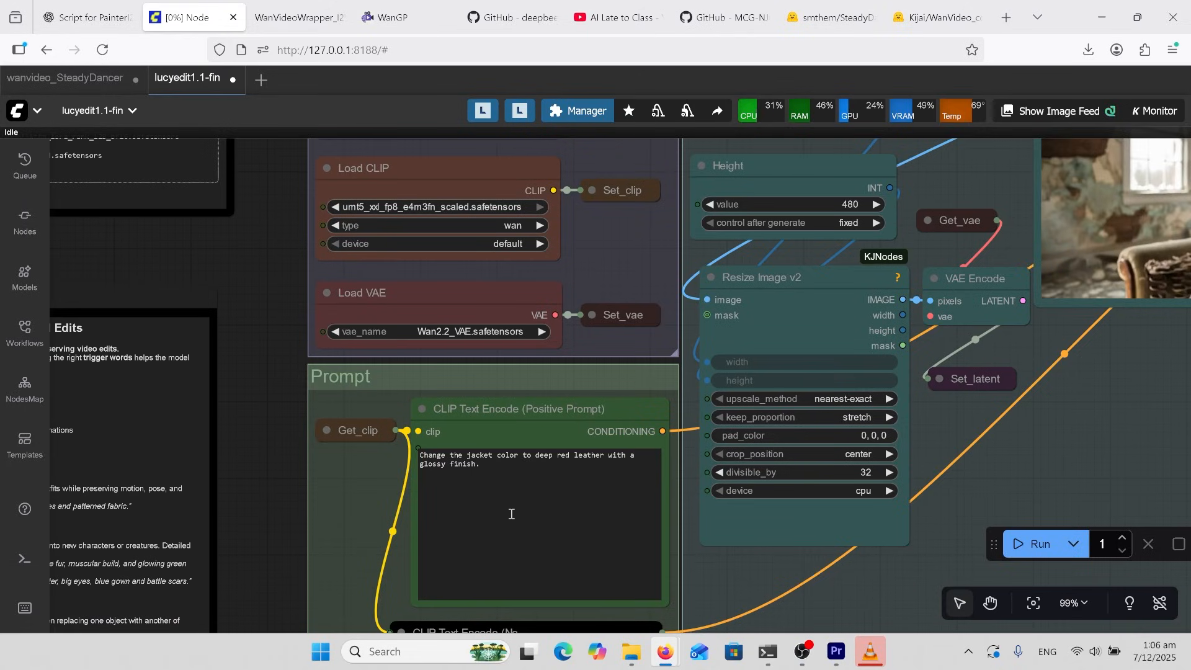
mouse_move(515, 516)
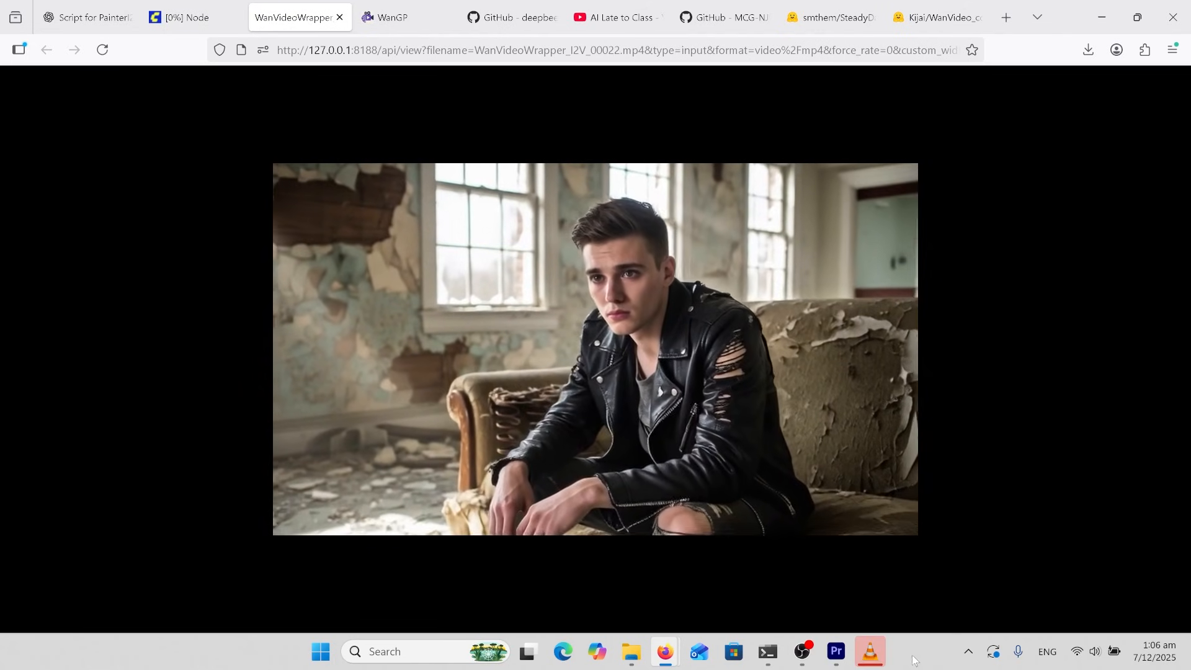
Play the I2V clip of the young man in a leather jacket on a worn sofa.
click(868, 651)
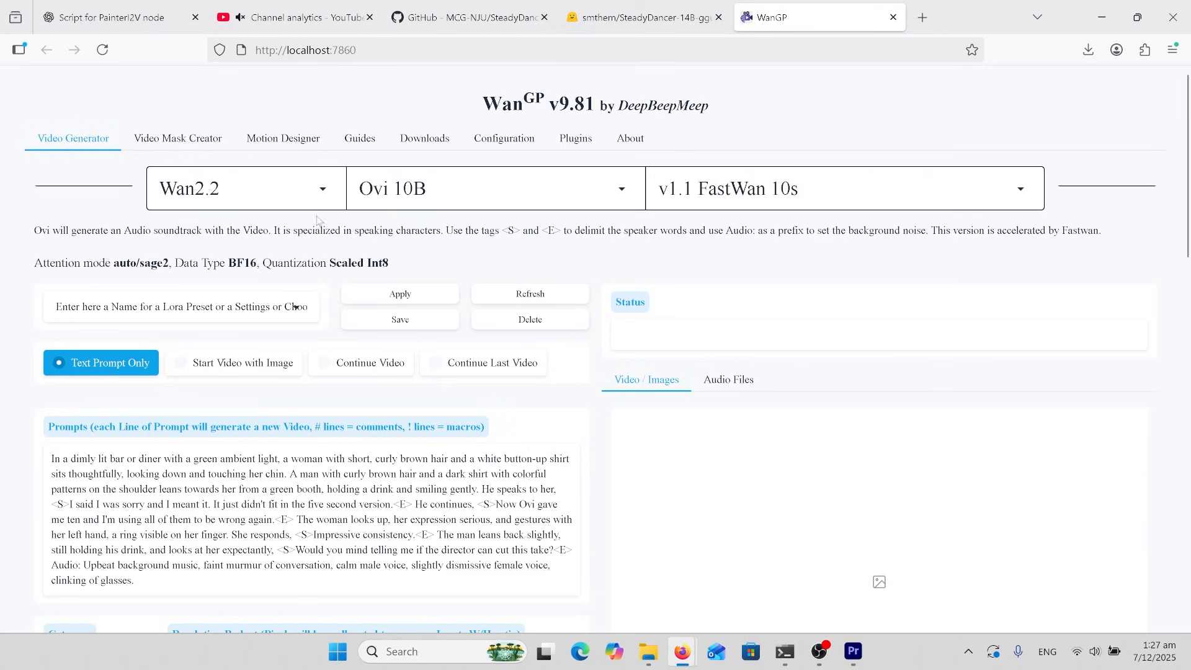
Select the Wan2.1 family's Steady Dancer 14B model and view its start image and control video inputs.
click(245, 189)
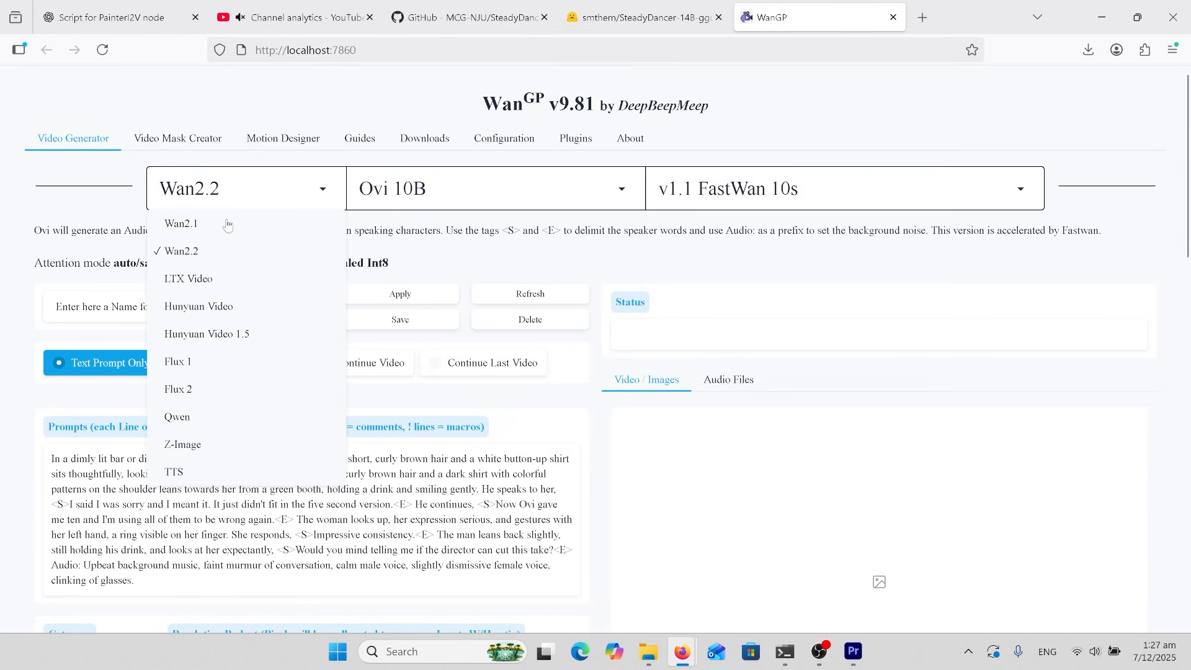
click(180, 223)
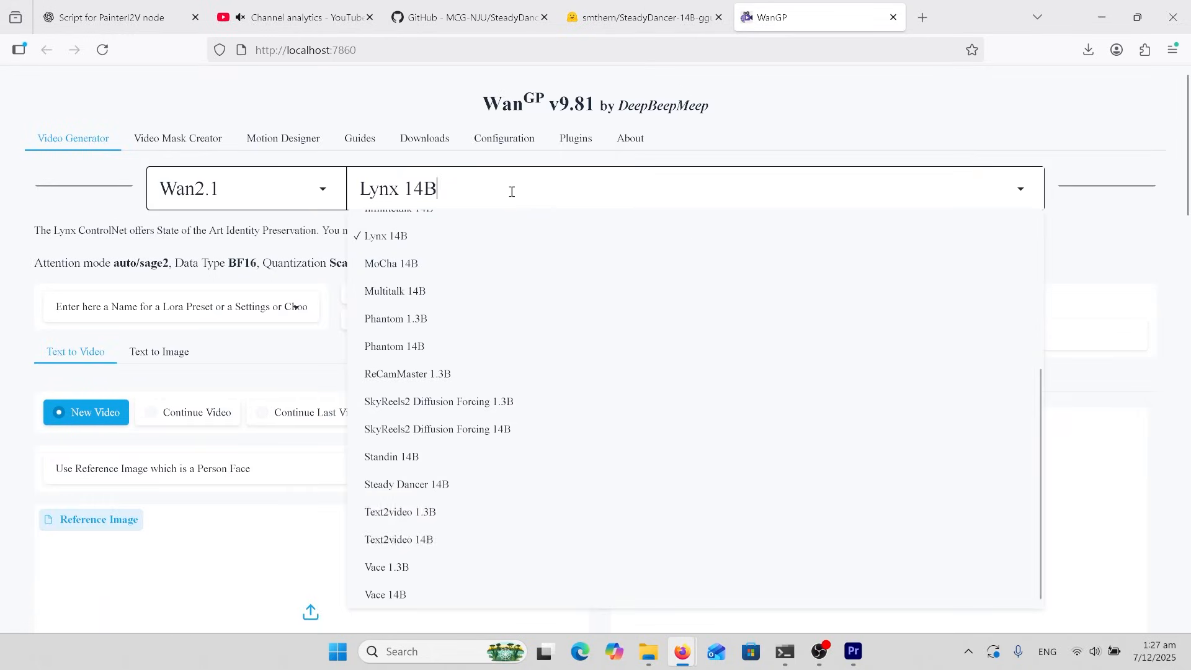
click(406, 483)
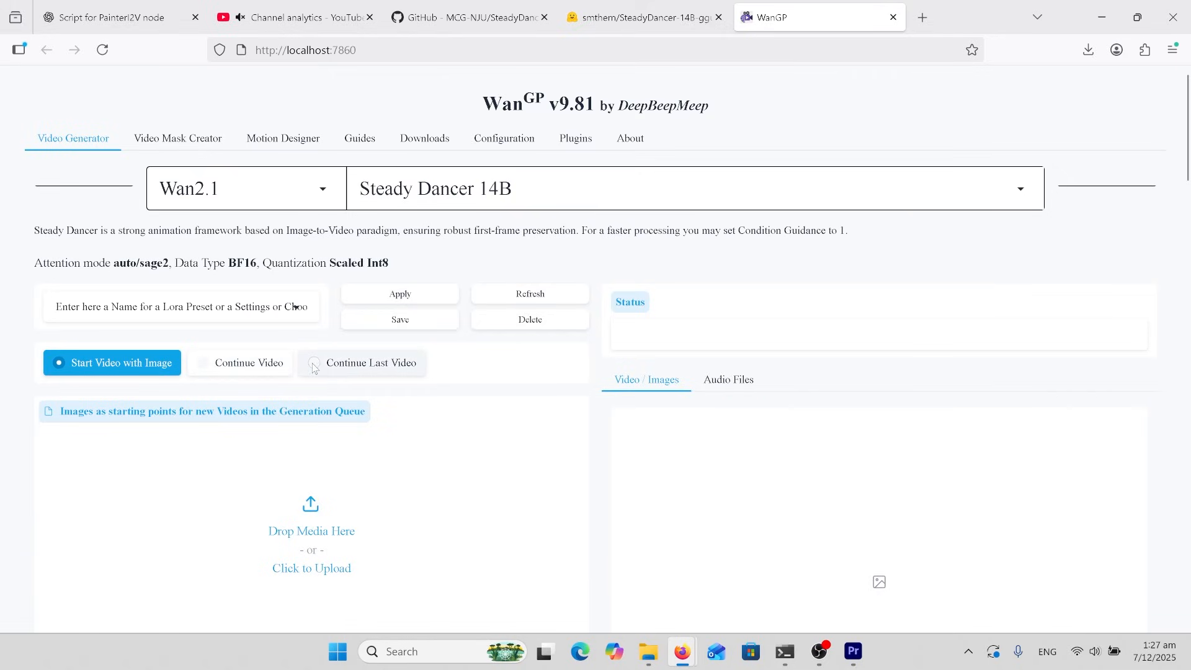
mouse_move(286, 464)
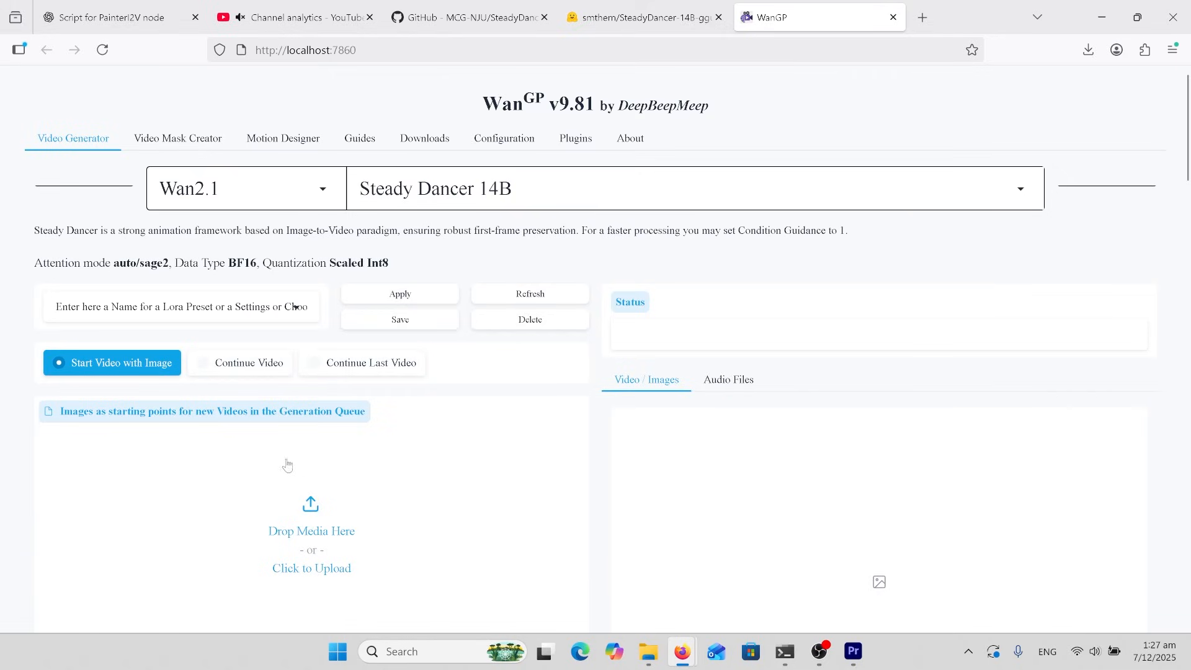
scroll(down, 3)
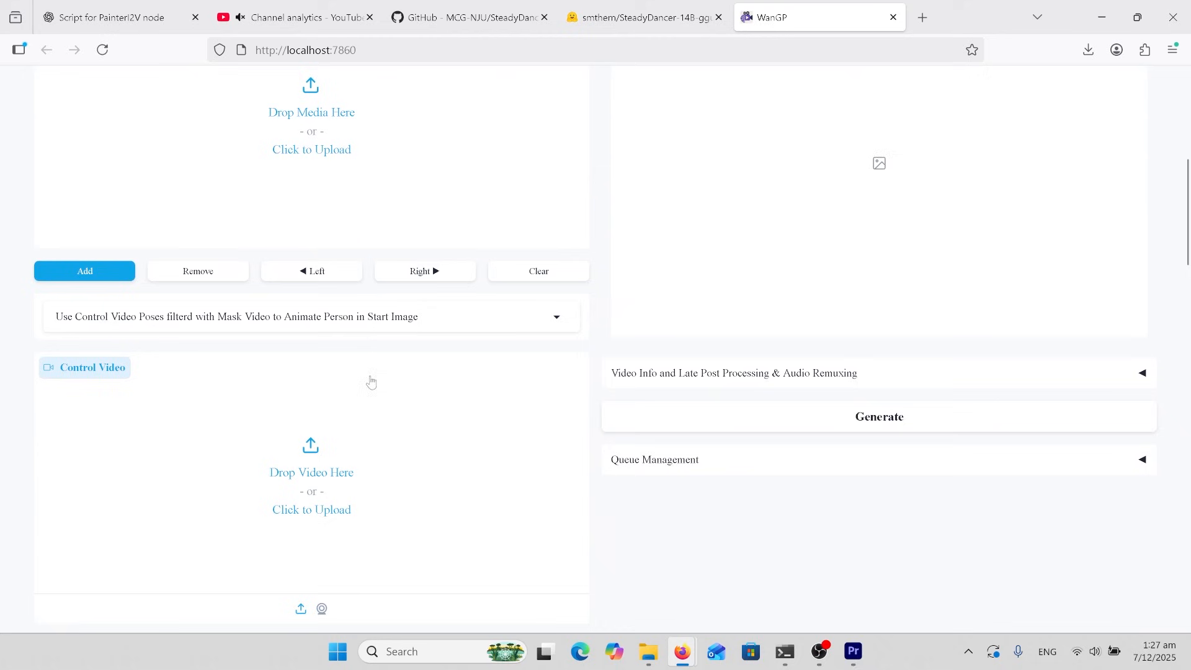
scroll(down, 3)
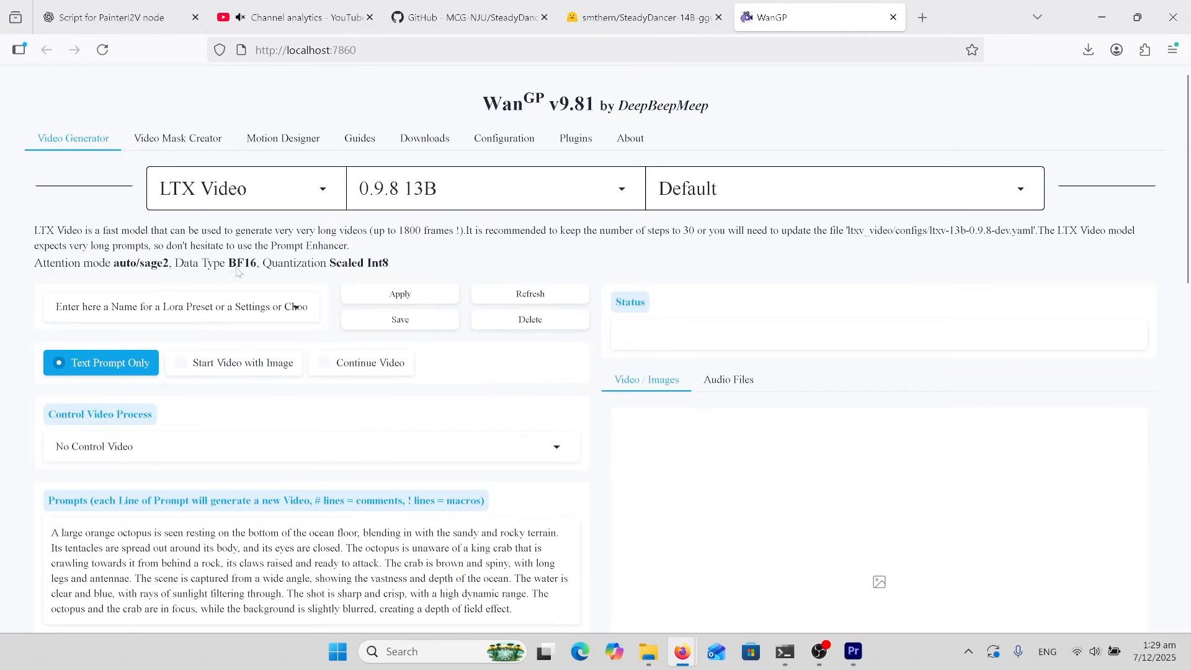
Select the Lucy Edit 5B model and its version, then reach the 'change the clothes to red' prompt.
click(243, 188)
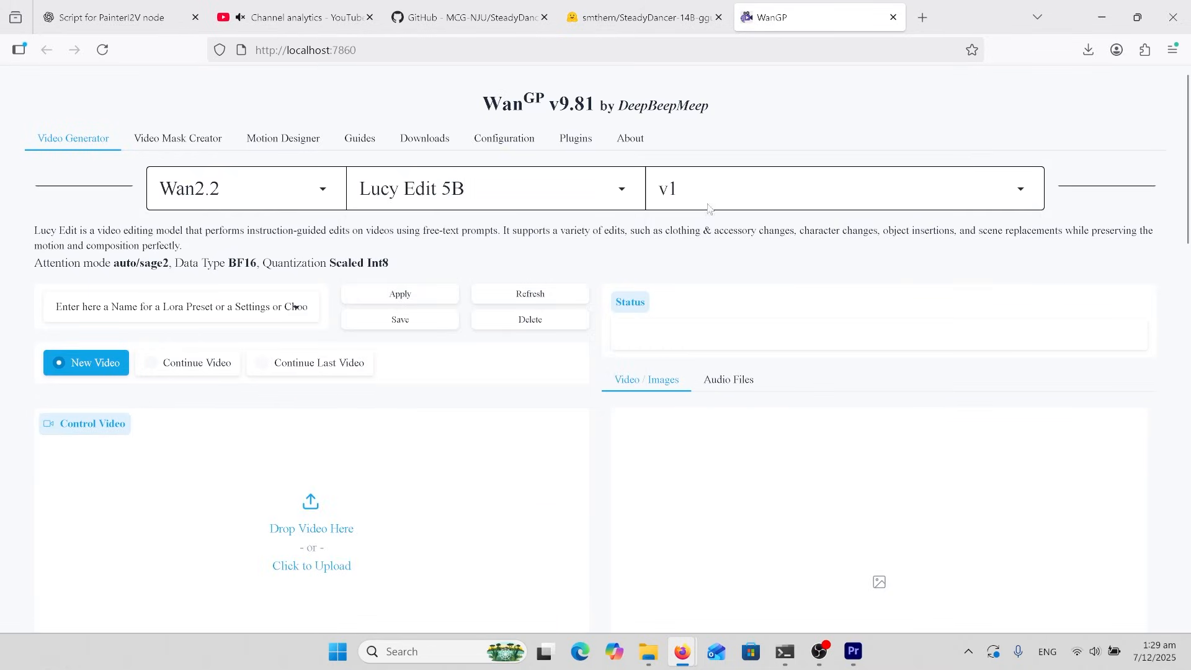
click(844, 188)
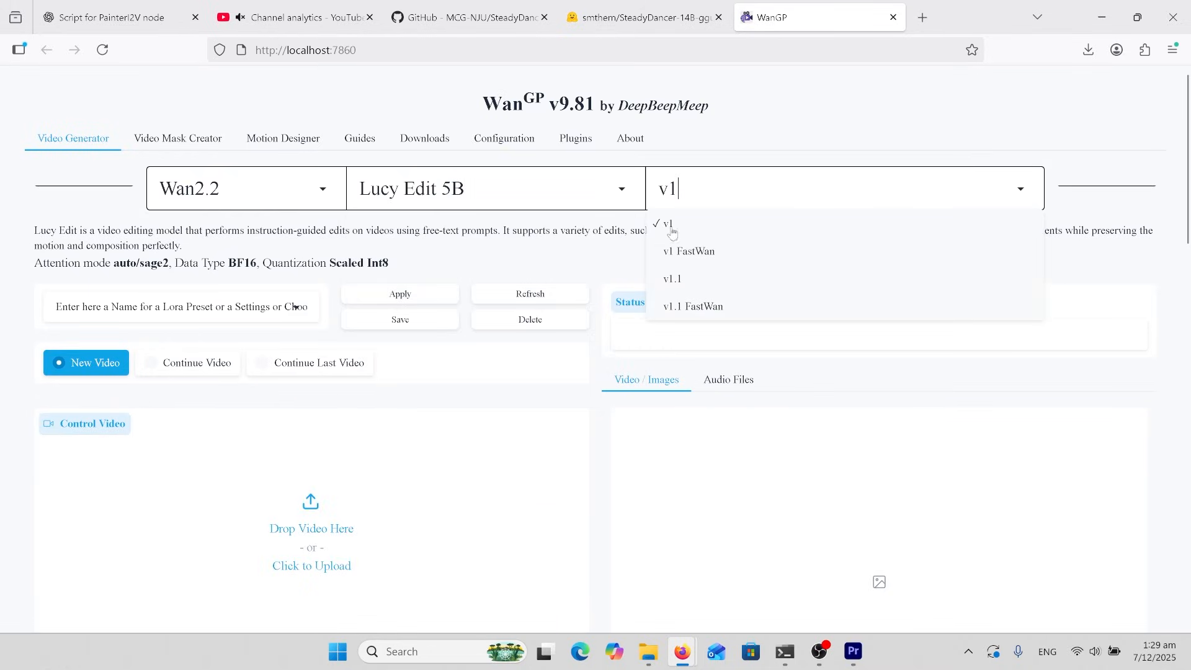
mouse_move(683, 258)
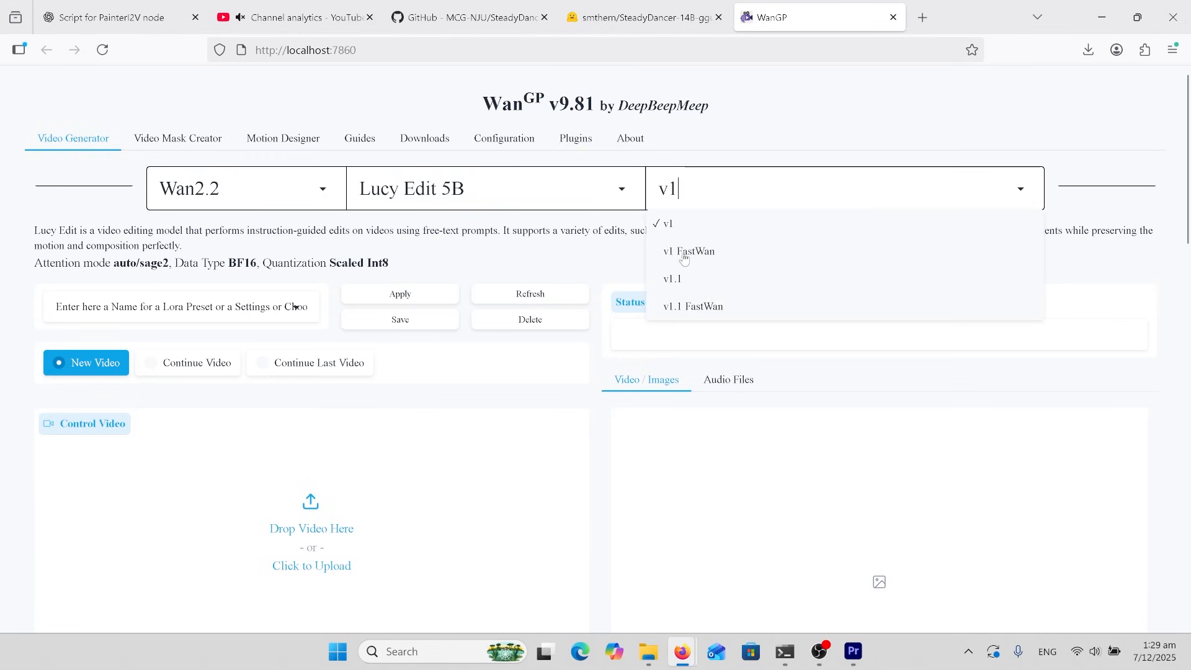
click(671, 280)
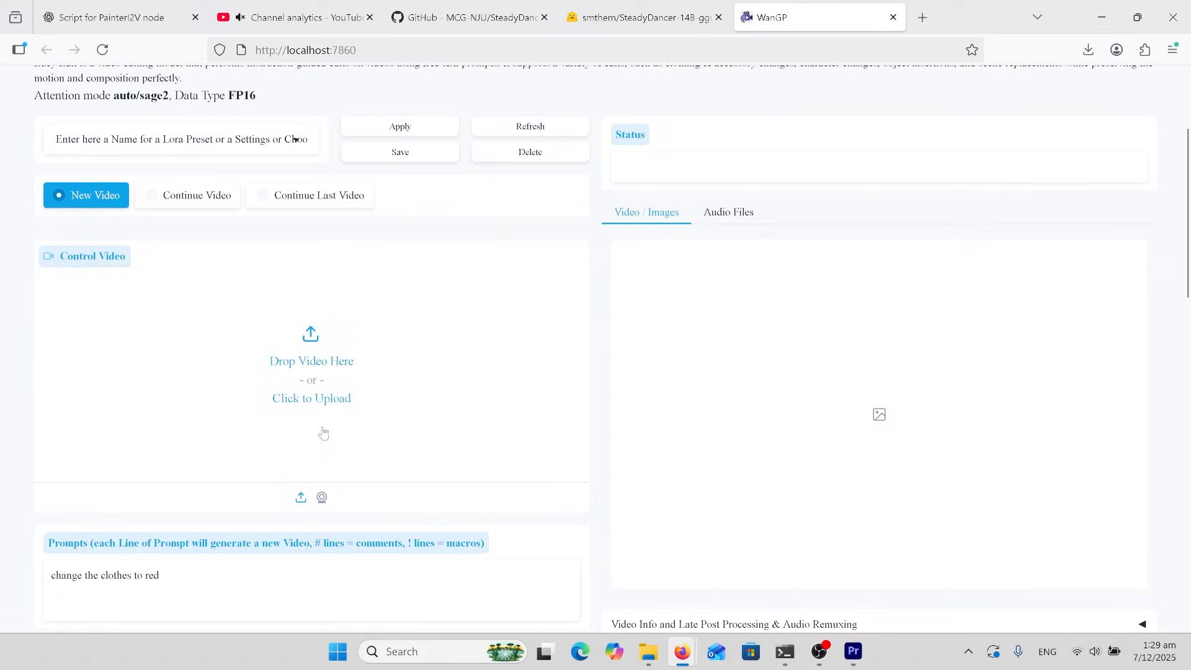
scroll(down, 3)
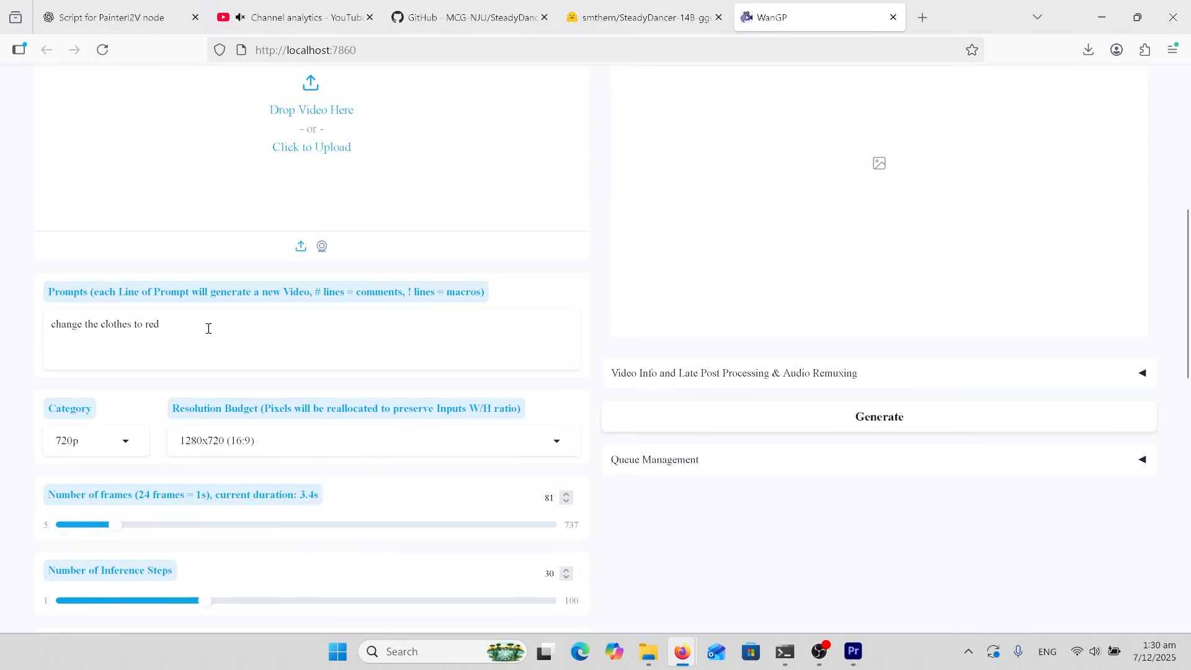
click(238, 16)
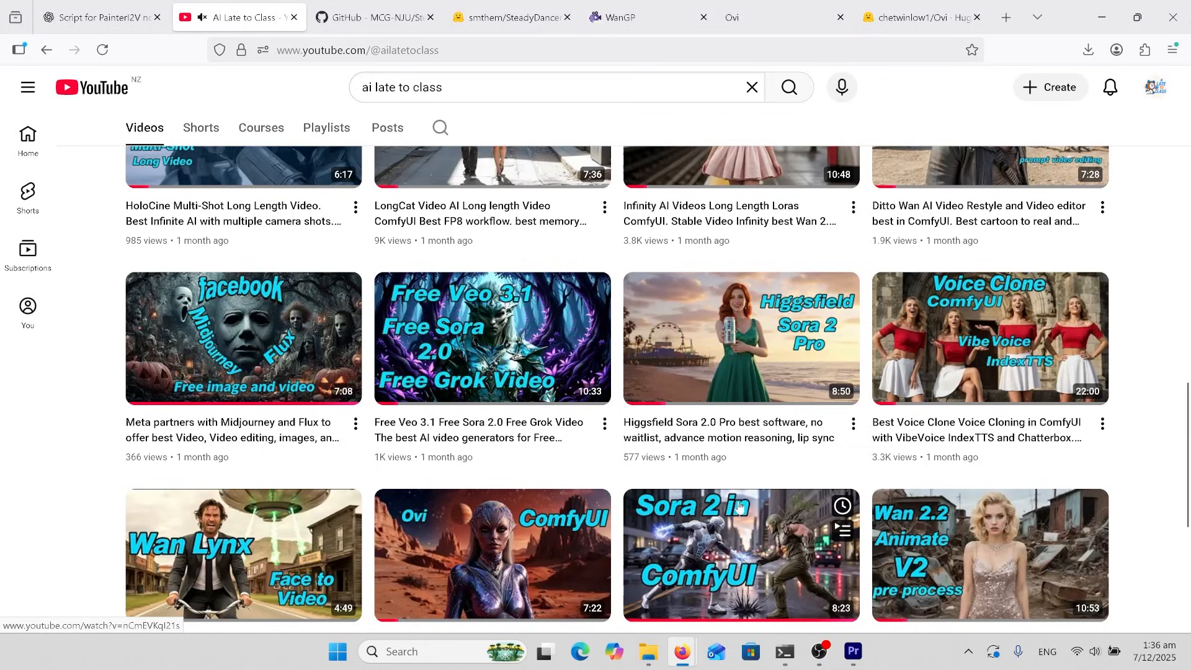
mouse_move(492, 555)
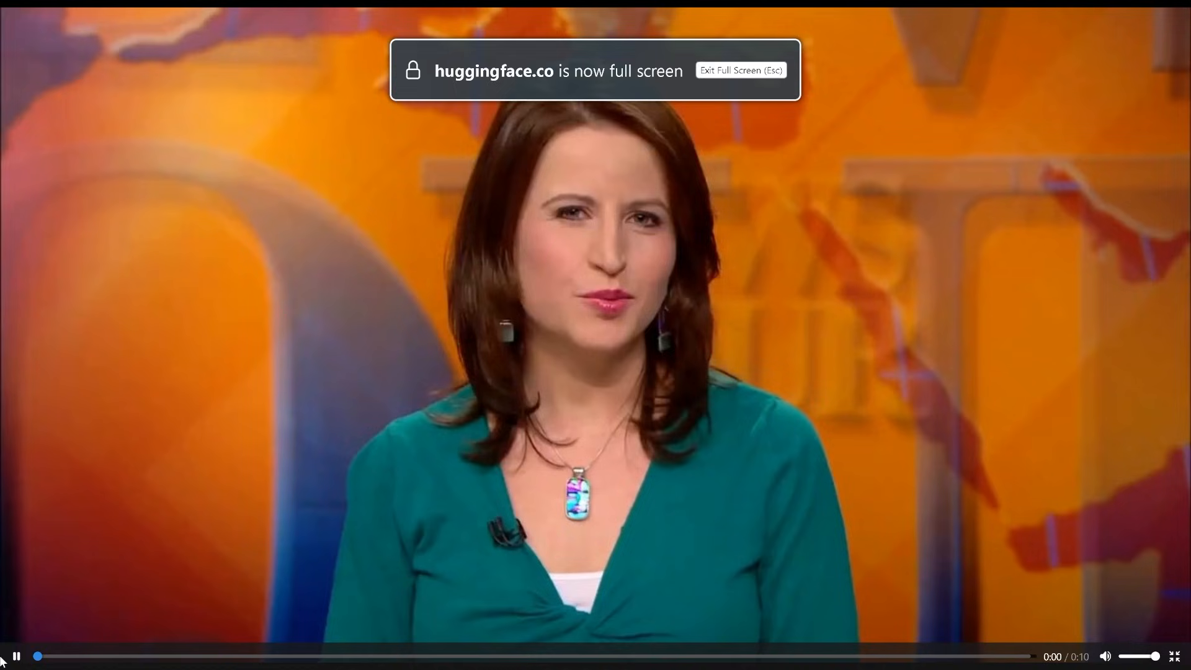
Leave full-screen playback of the Ovi example clip.
key(Escape)
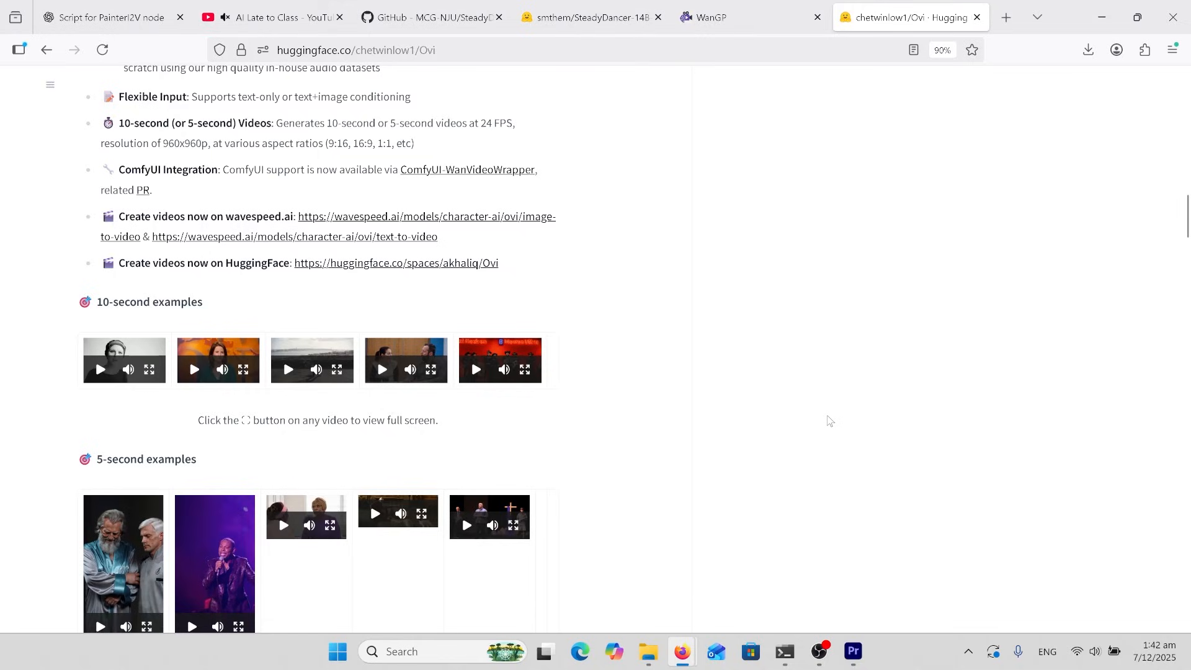
mouse_move(827, 419)
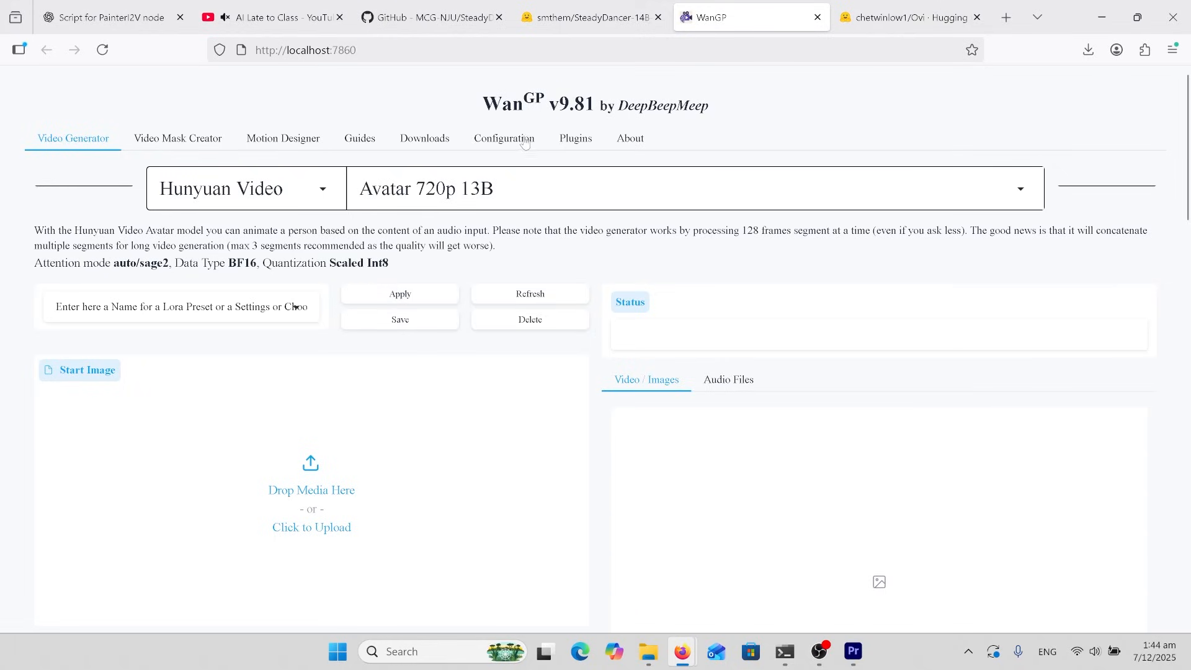
Select the Ovi 10B model and keep its v1.1 FastWan 10s version.
click(244, 189)
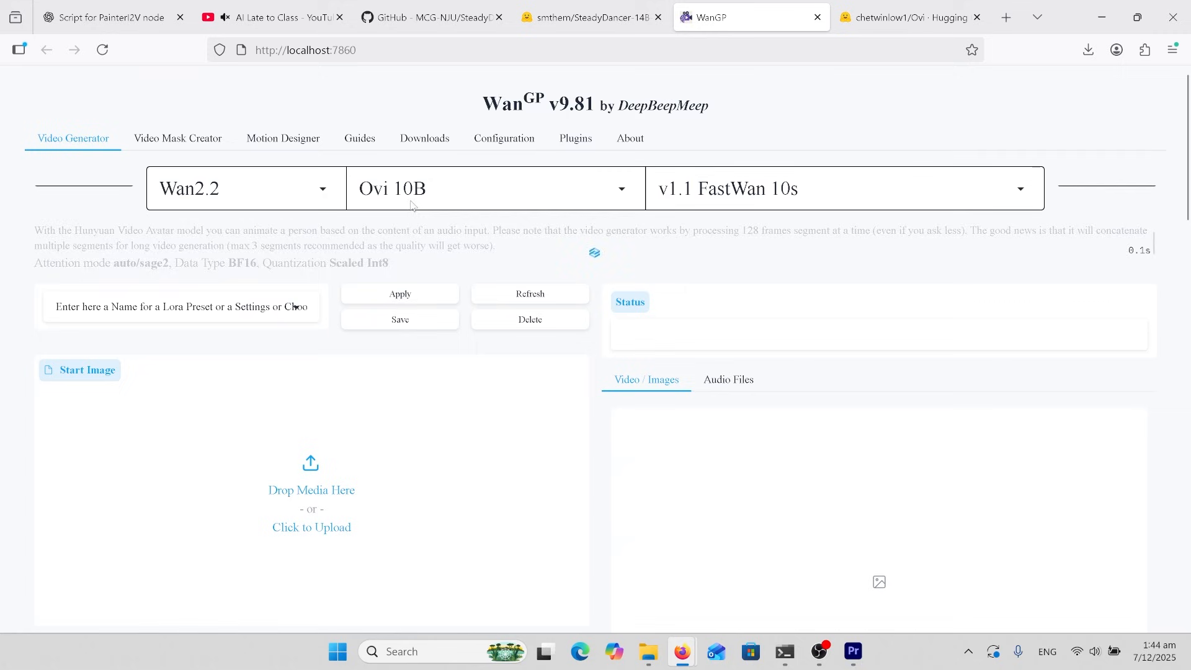
click(494, 188)
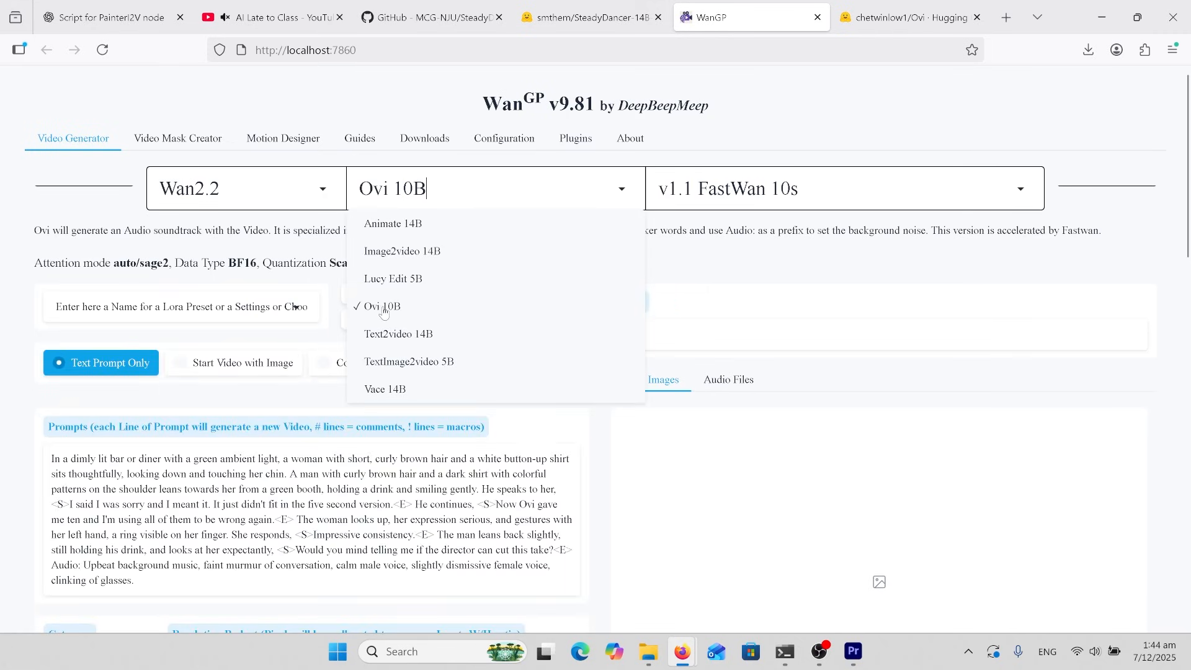
click(382, 307)
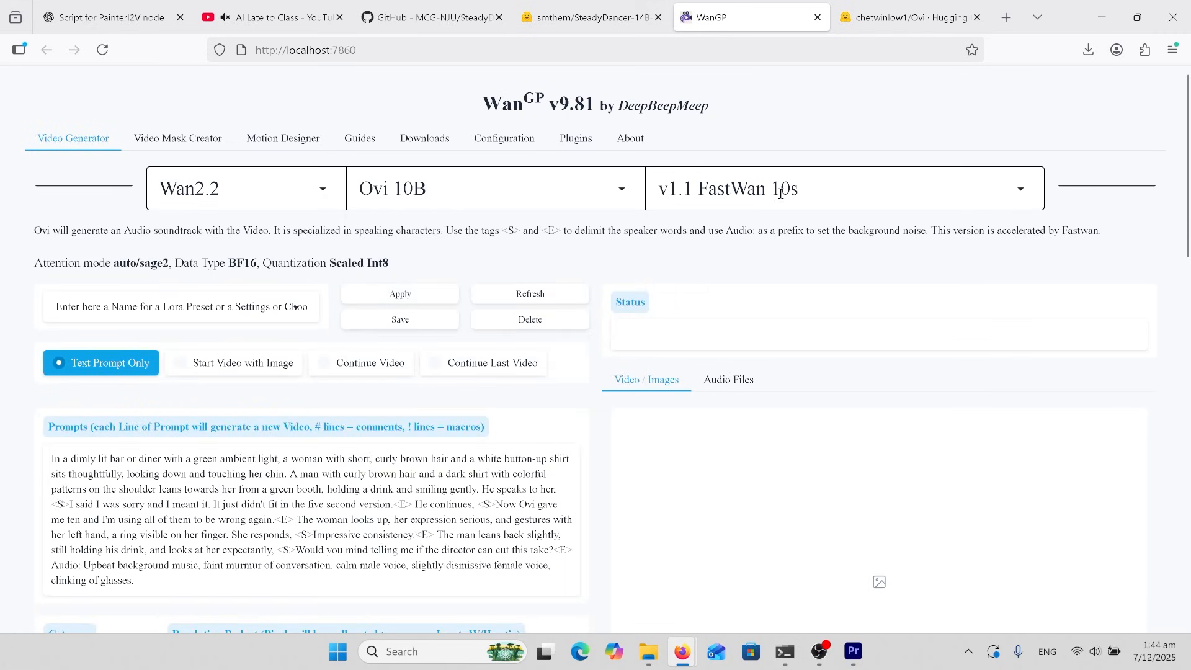
click(841, 188)
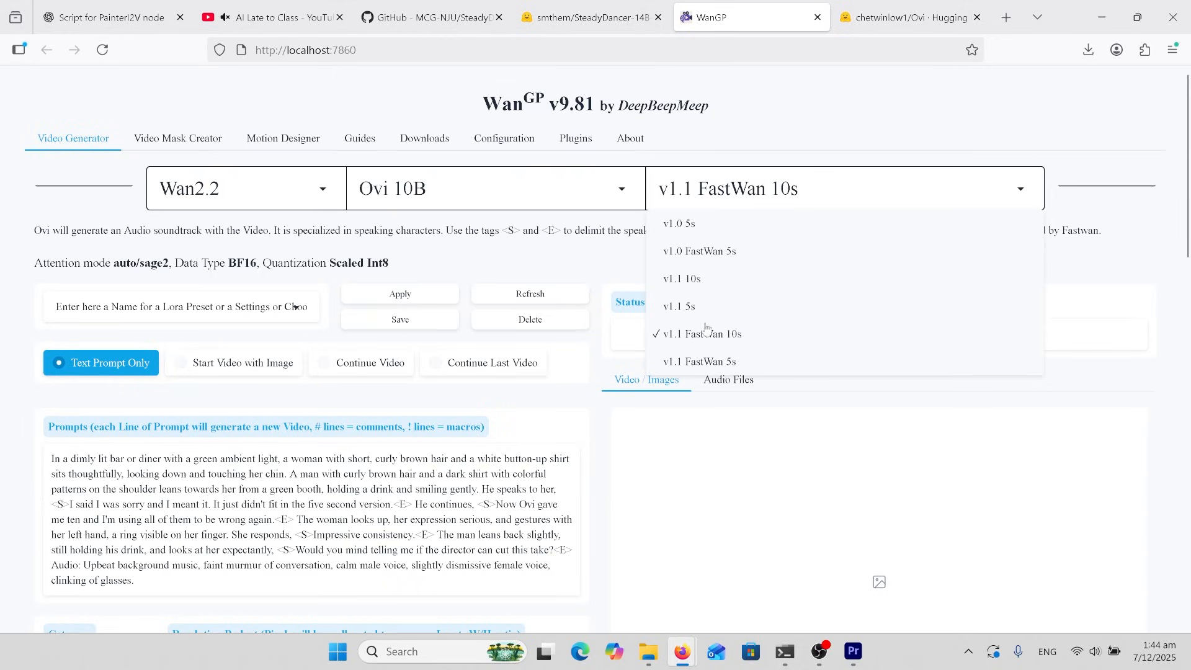
mouse_move(718, 340)
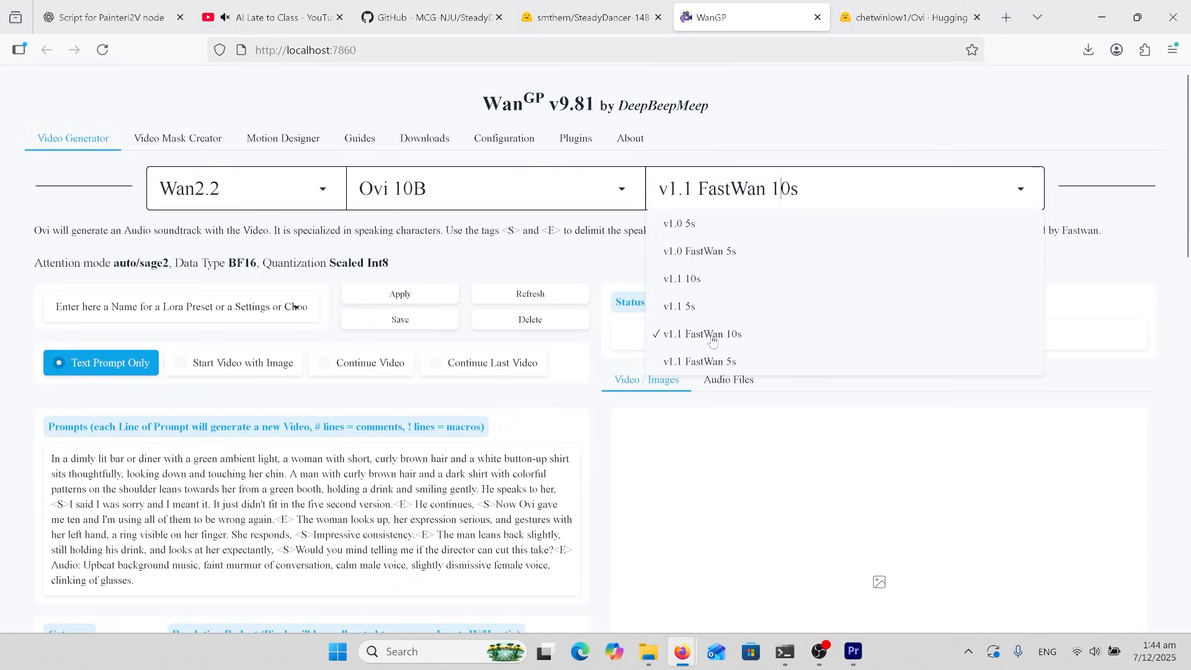
click(699, 333)
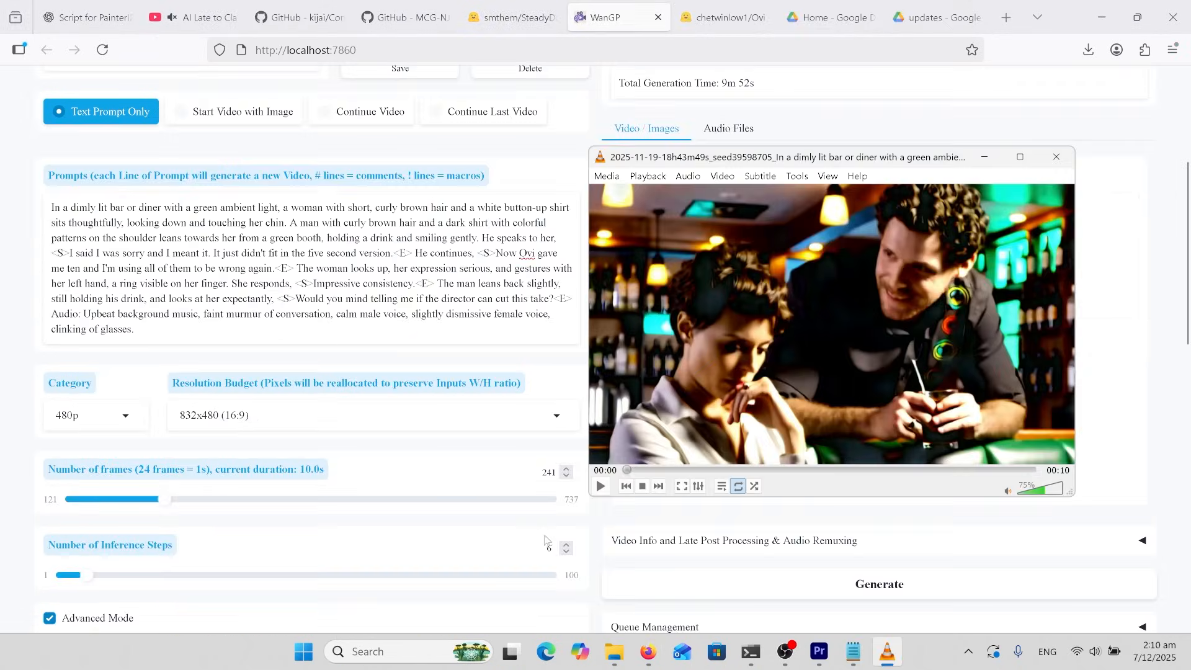
Play the diner dialogue clip, then the police officer and clown street-corner clip.
click(601, 486)
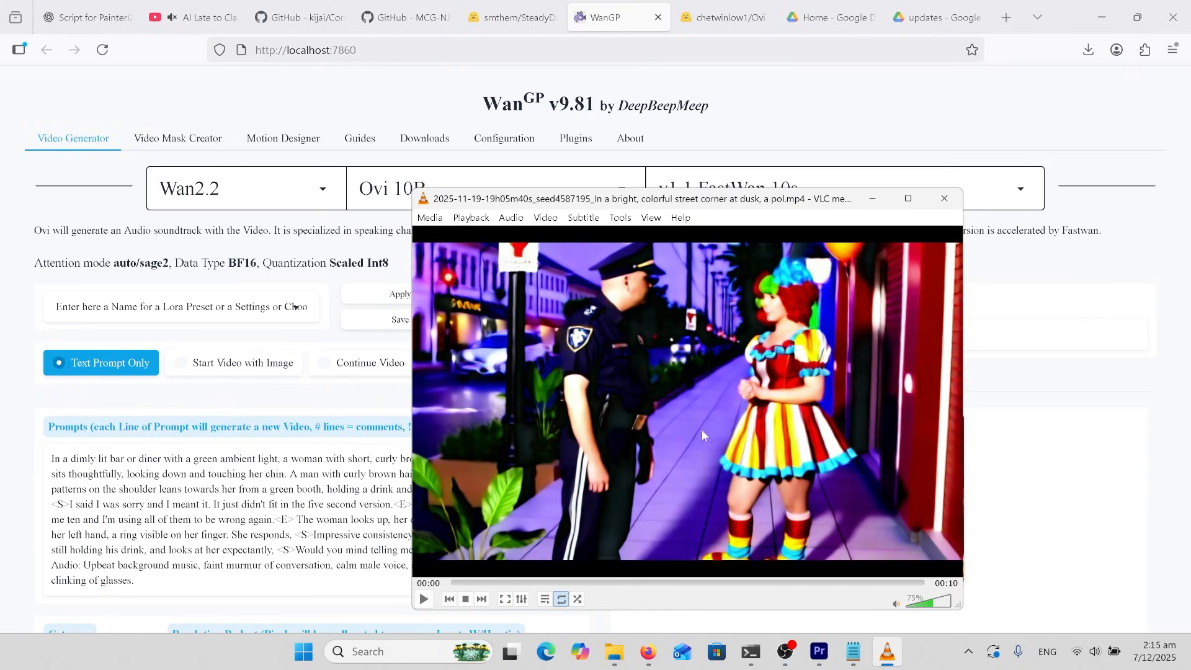
mouse_move(437, 530)
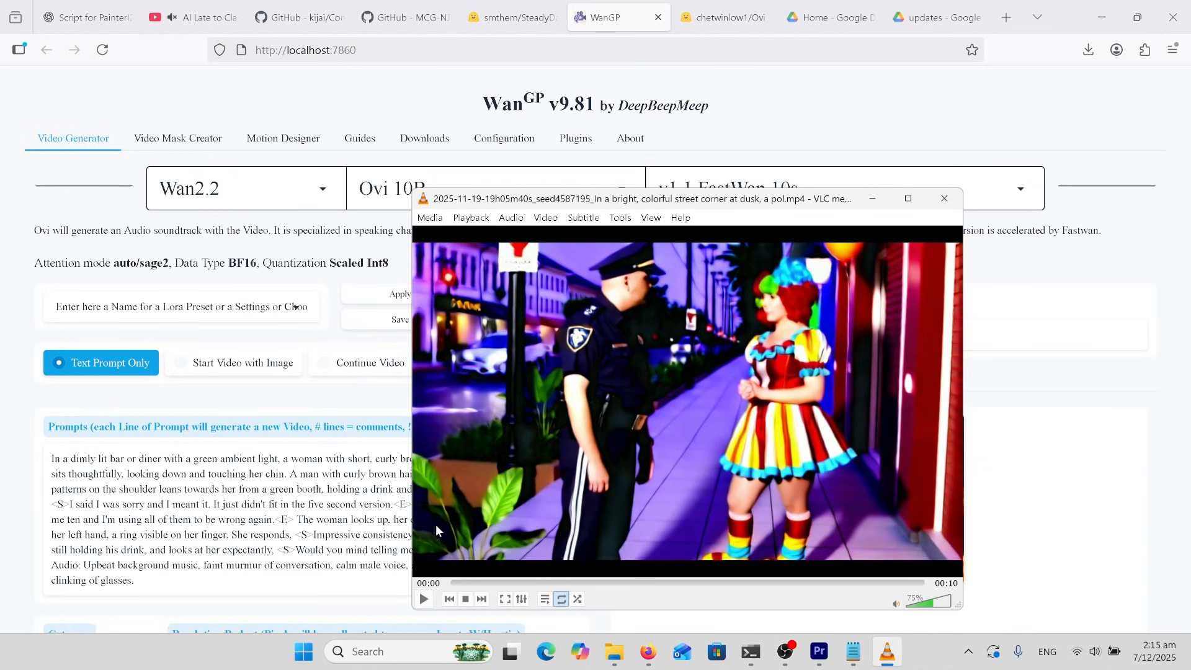
click(425, 600)
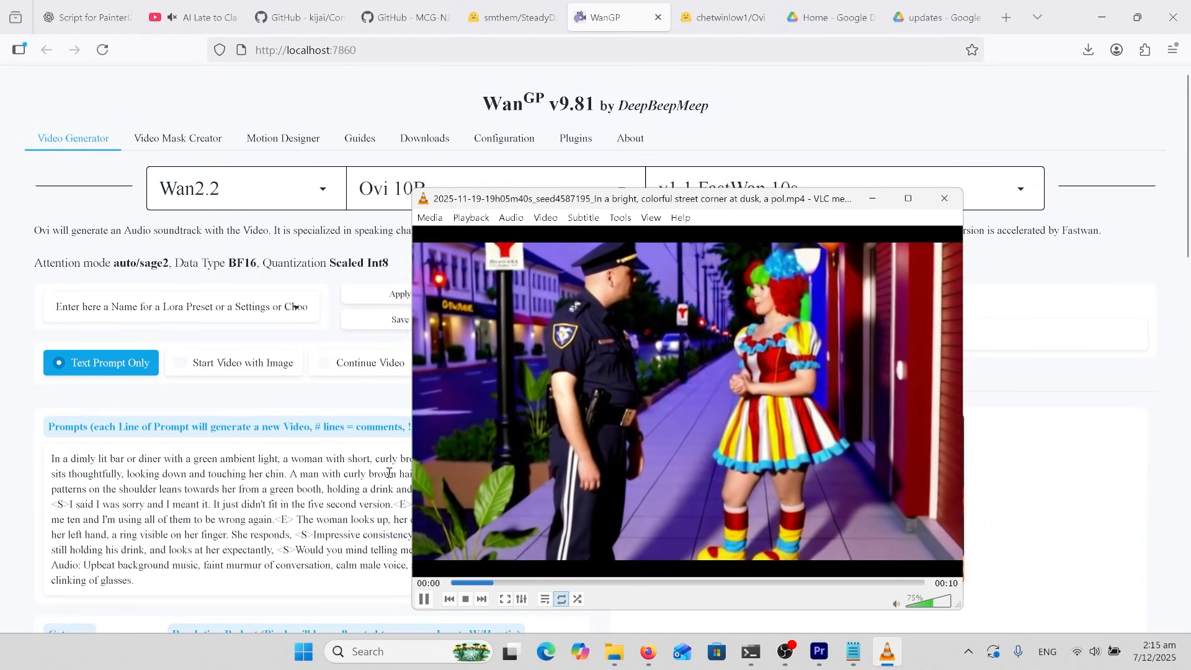